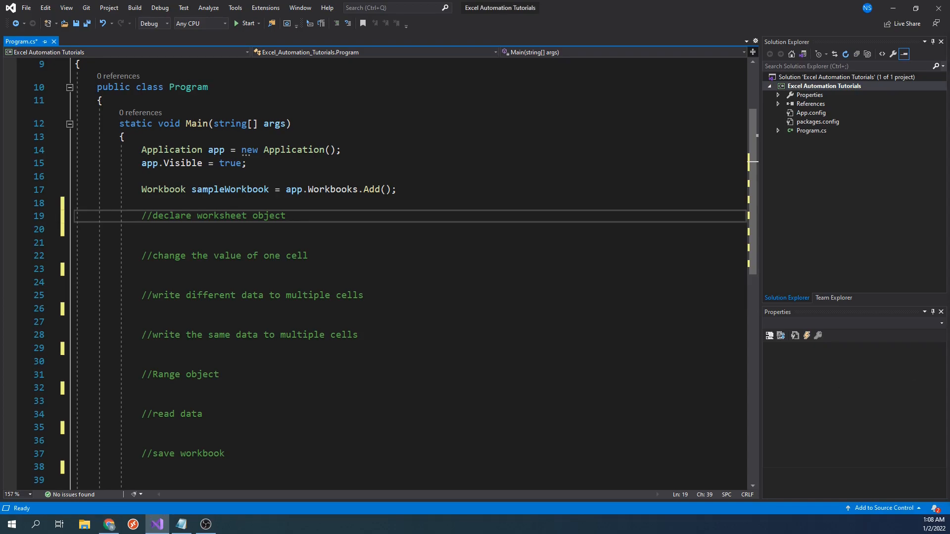
# - Build and run the Excel Automation Tutorials console project until it exits with code 0
pyautogui.click(249, 24)
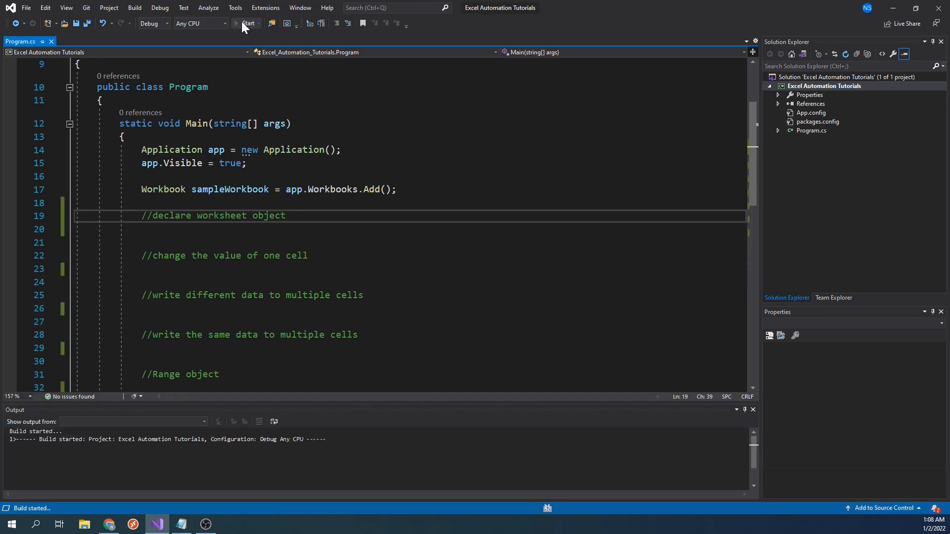
pyautogui.click(247, 24)
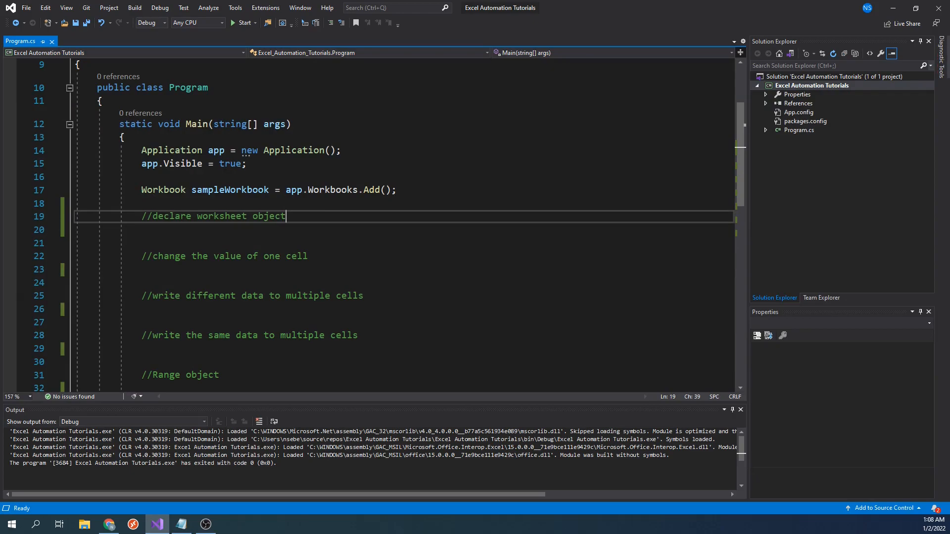
# - Declare Worksheet worksheet = sampleWorkbook.Worksheets["sheet1"]; under the worksheet comment
pyautogui.press('Enter')
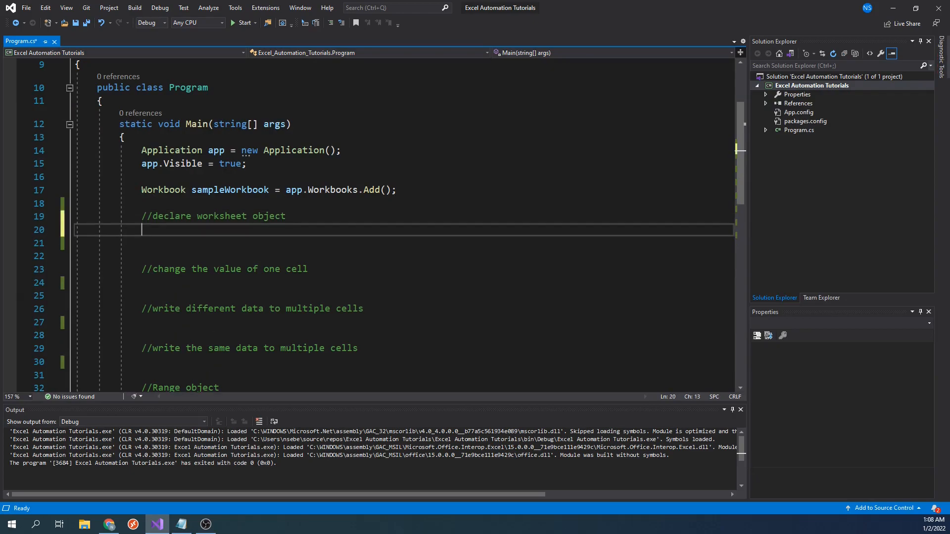
pyautogui.write('Worksheet worksheet')
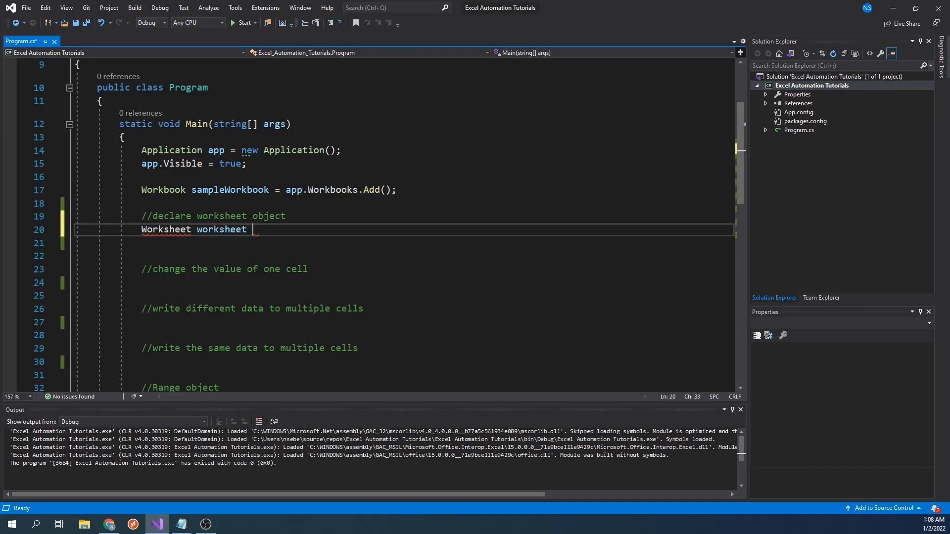
pyautogui.write('= sampleWorkbook.')
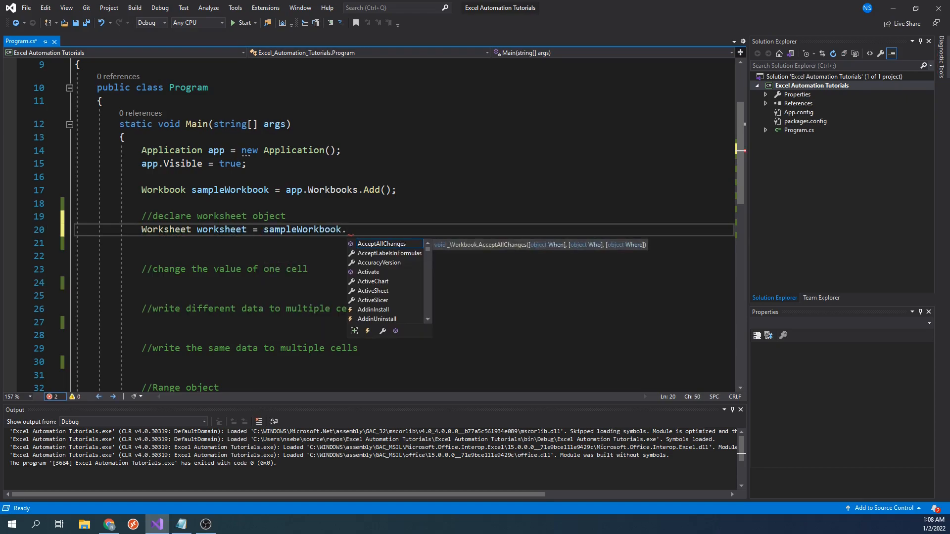
pyautogui.write('Worksheets[]')
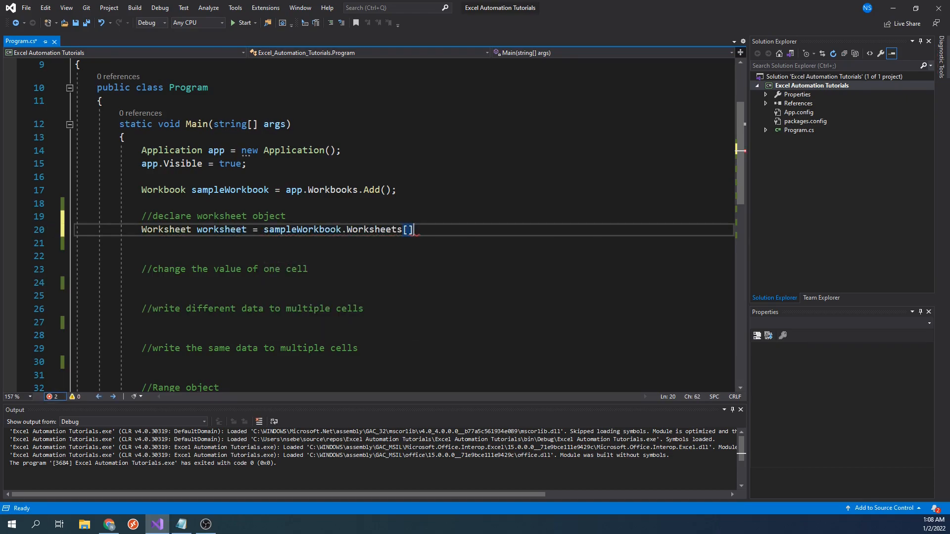
pyautogui.write('"sheet')
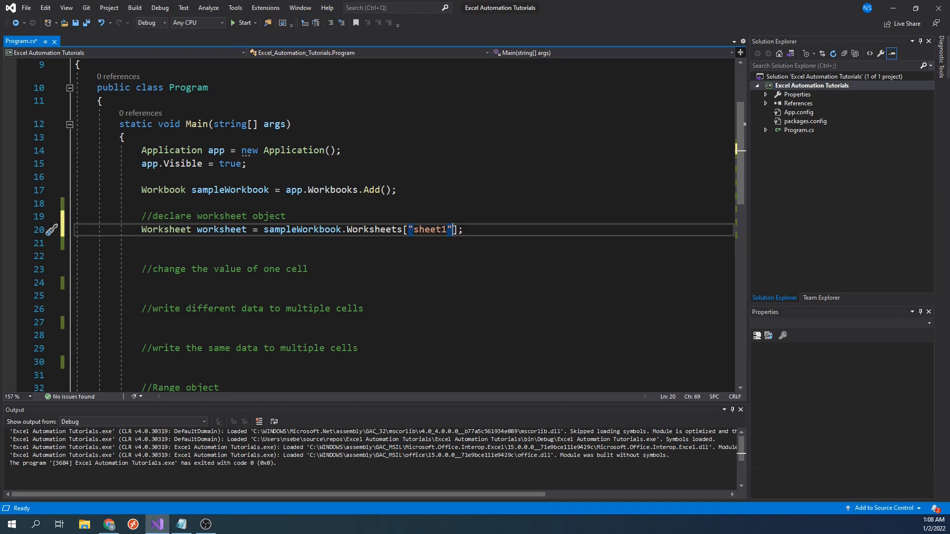
pyautogui.write('1')
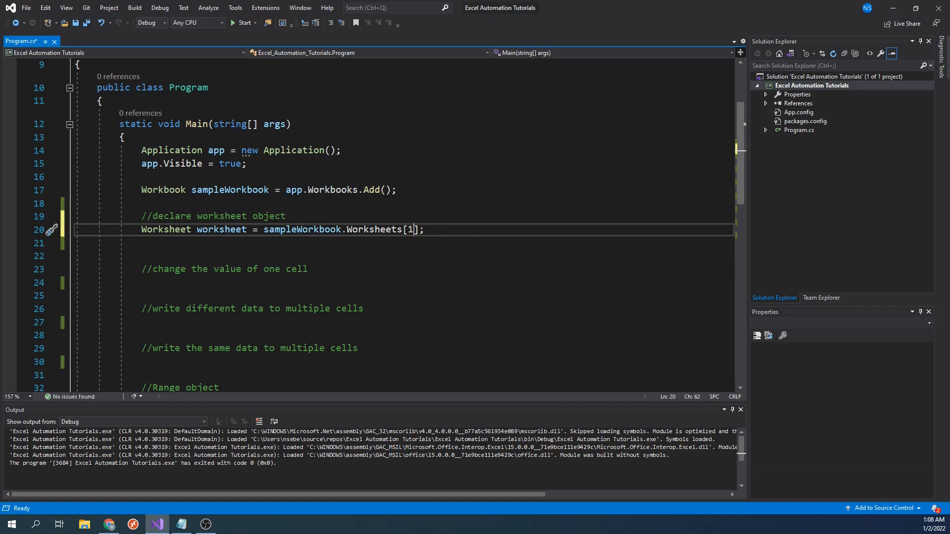
pyautogui.write('"')
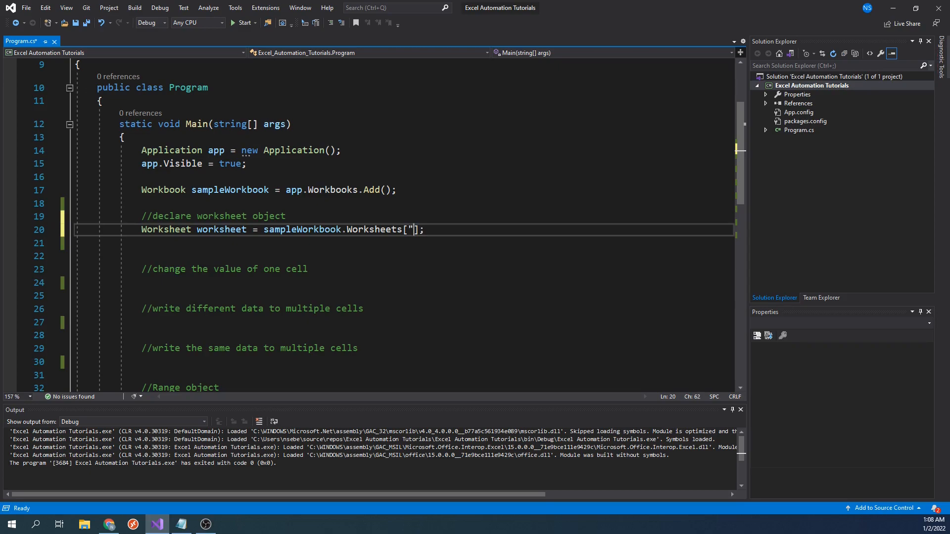
pyautogui.write('sheet1"')
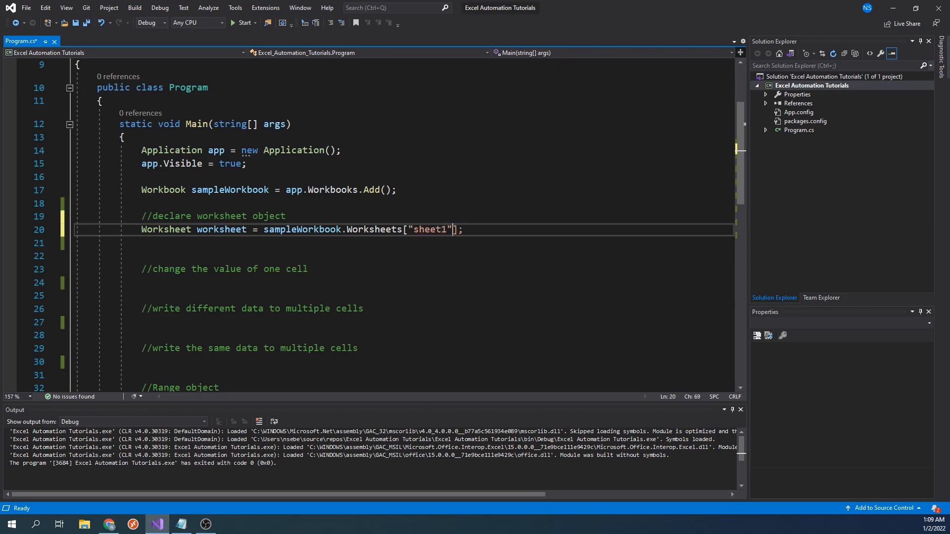
pyautogui.doubleClick(431, 229)
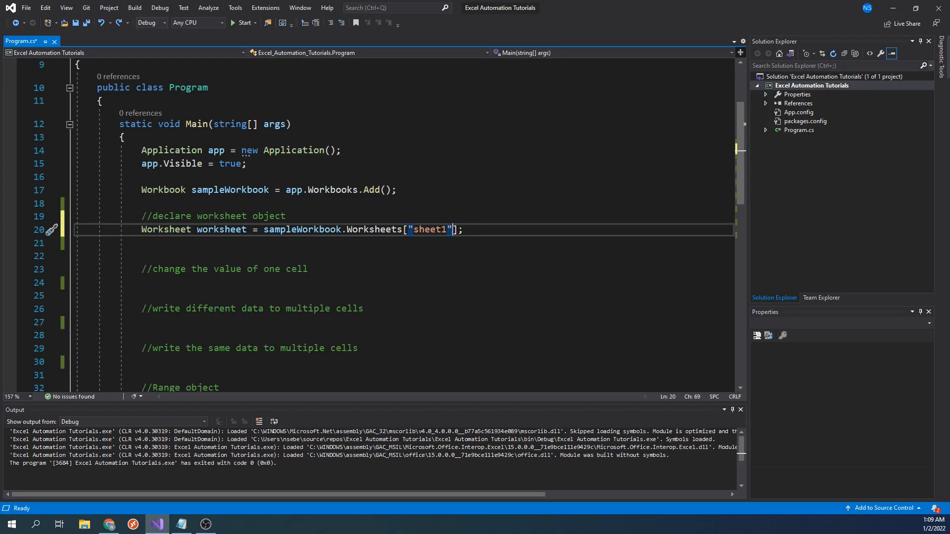
# - Add worksheet.Range["A1"].Value = "Sales Amount"; and start a new build and run
pyautogui.click(307, 269)
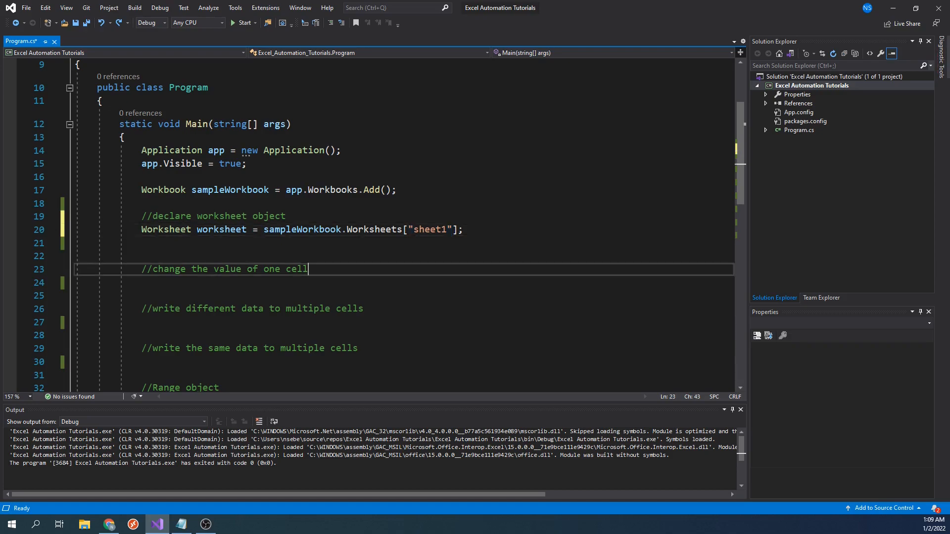
pyautogui.write('worksheet.Range')
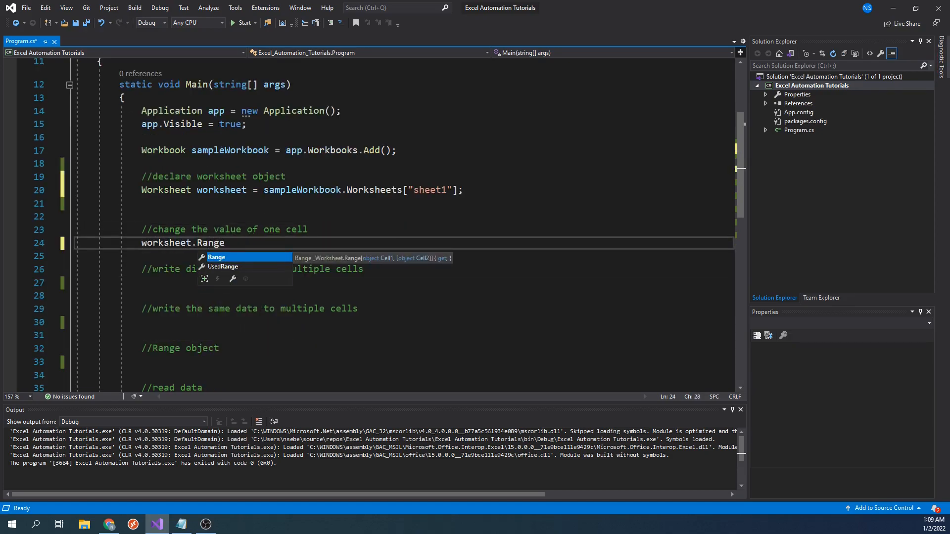
pyautogui.write('["A1"].Value = "Sales Amount')
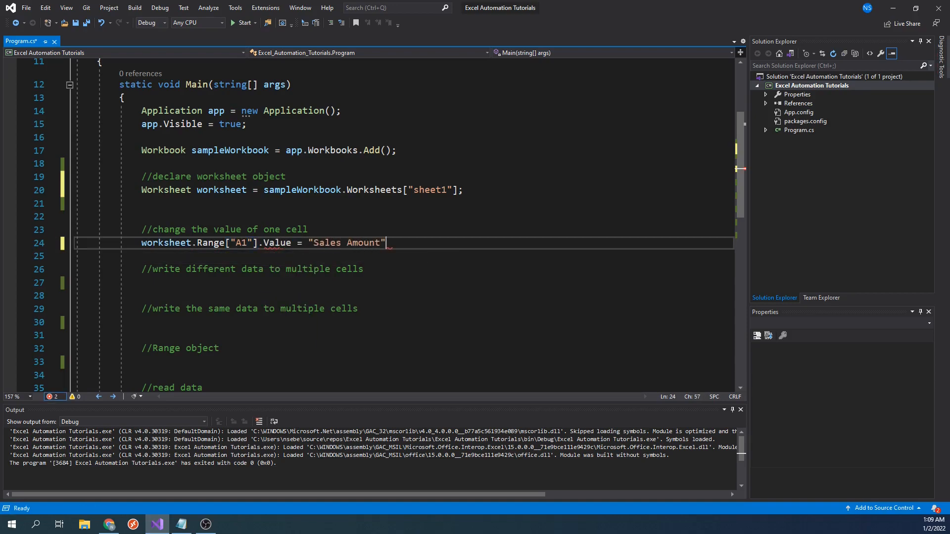
pyautogui.write(';')
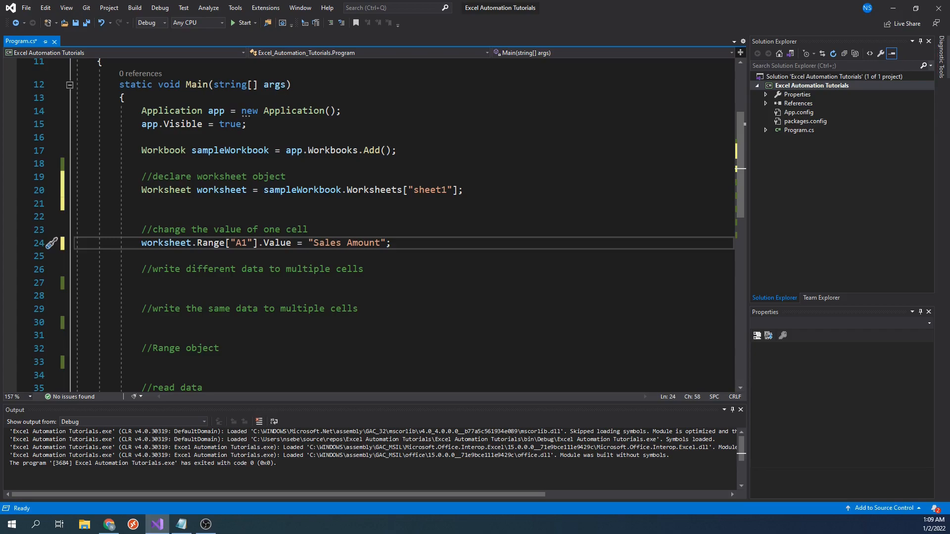
pyautogui.click(240, 22)
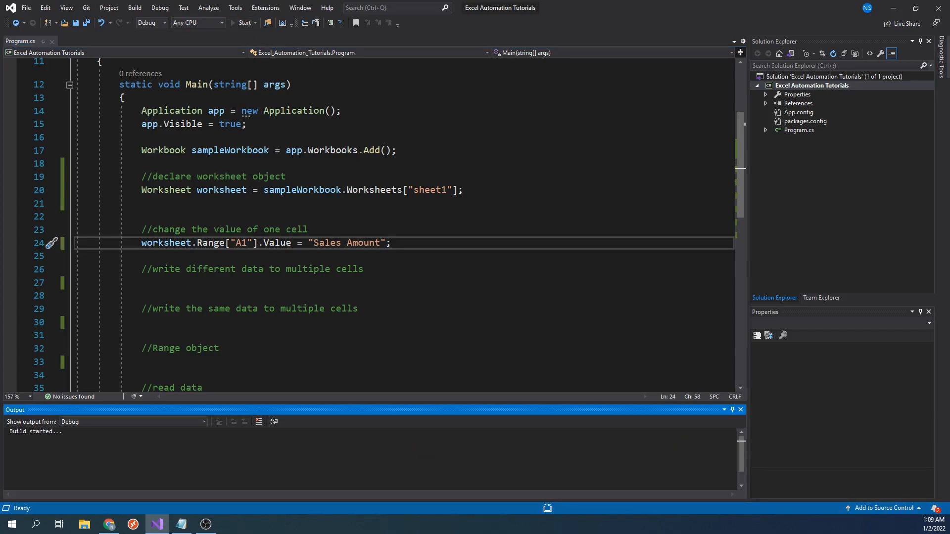
# - Close the generated workbook showing Sales Amount in A1 without saving it
pyautogui.click(243, 22)
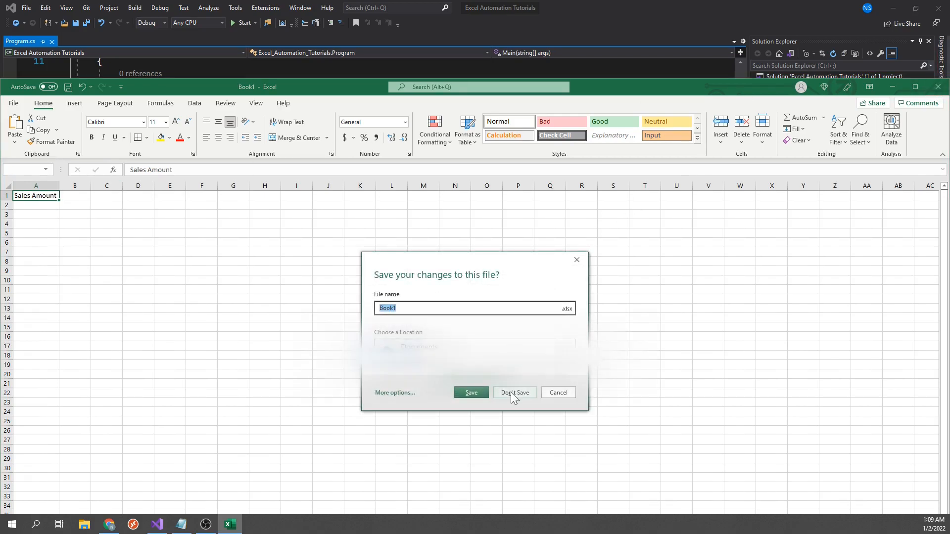
pyautogui.click(514, 391)
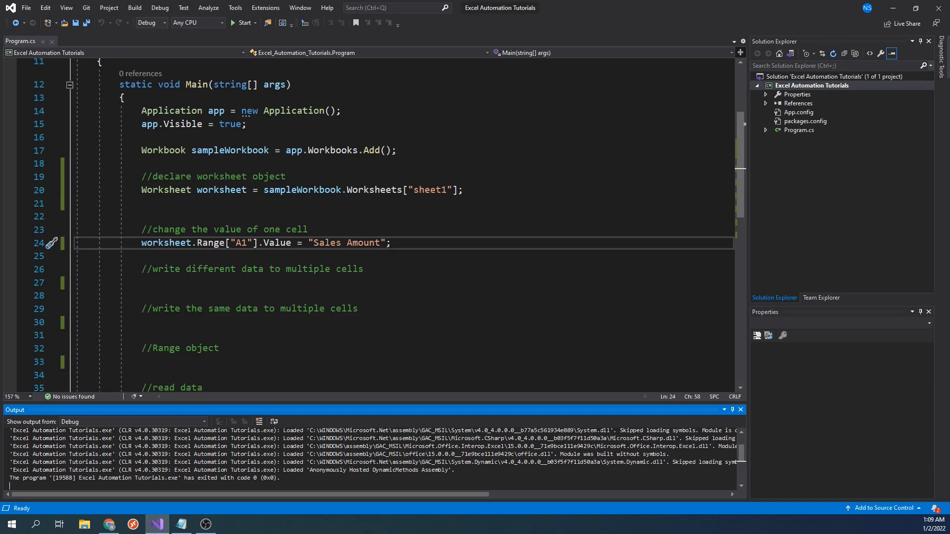
# - Declare salesData = { 4.3, 6, 12, 45, 16 } and a for loop over its length
pyautogui.write('double[] salesData = { 4.3, 6, 12, 45, 16 };')
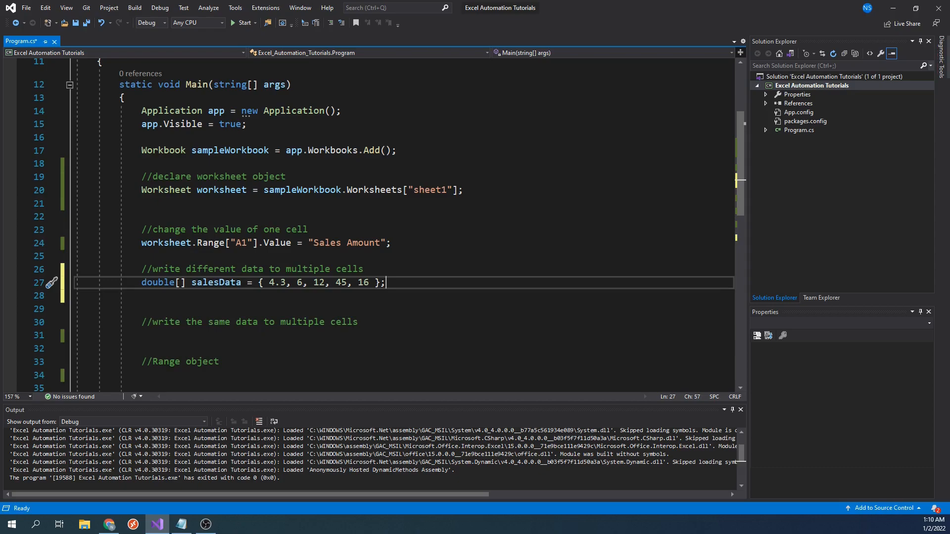
pyautogui.write('for (int')
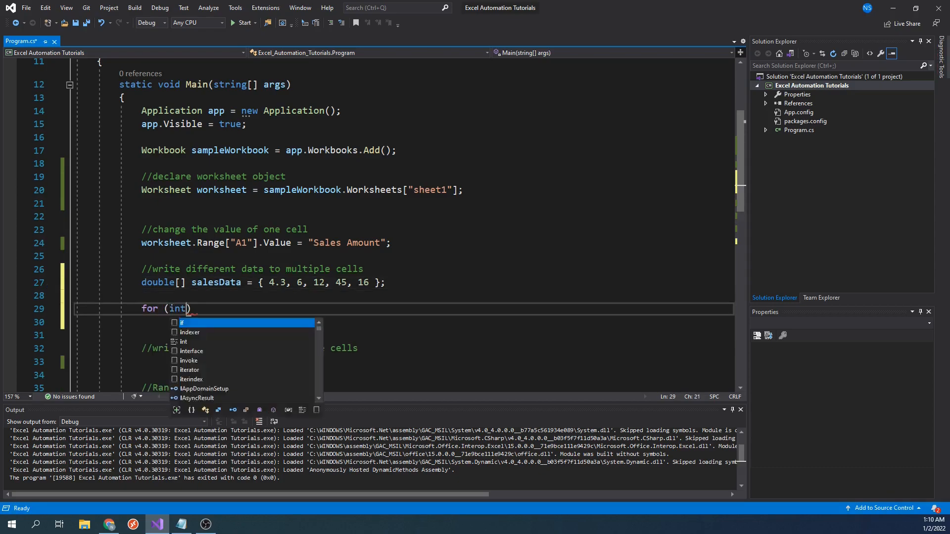
pyautogui.write('x = 0; x < sales')
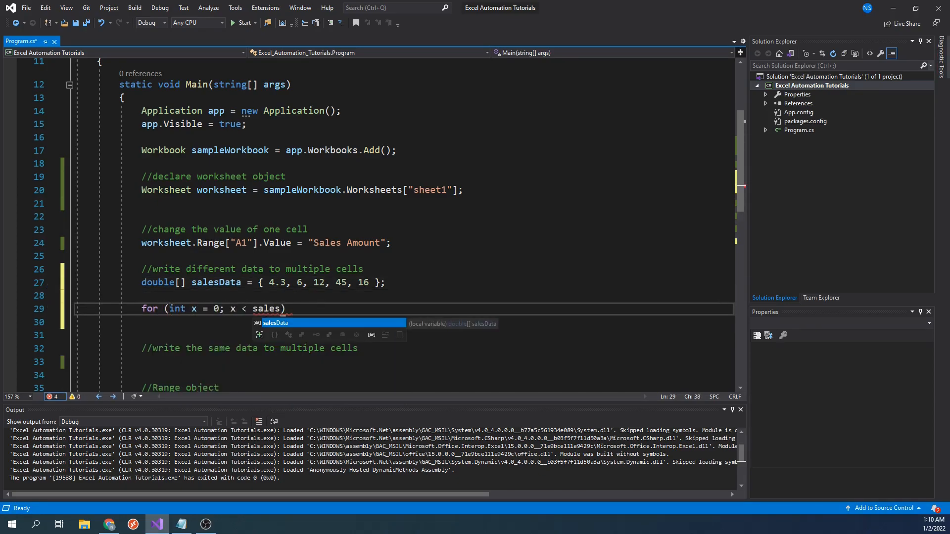
pyautogui.write('Data.Length; x++')
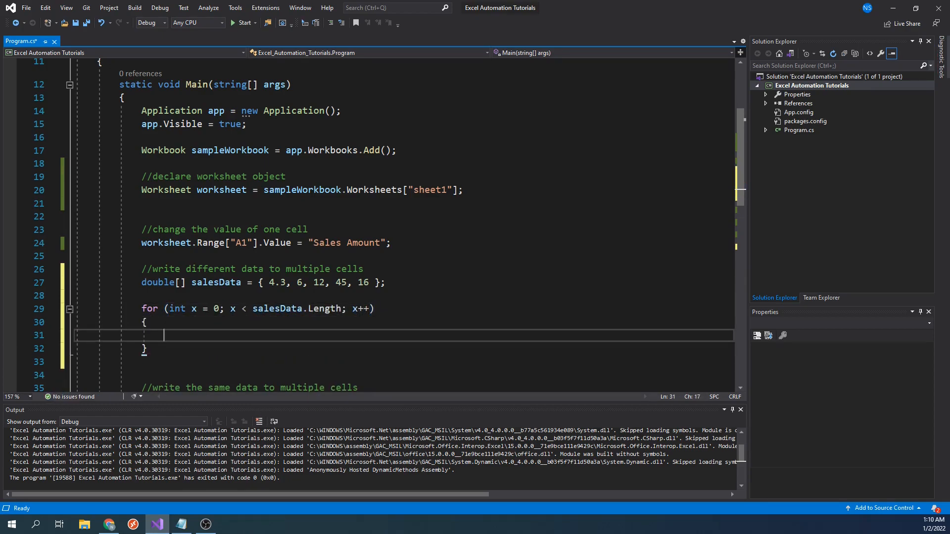
# - Write each value with worksheet.Range["A" + (2 + x)].Value = salesData[x]; inside the loop
pyautogui.write('worksheet.Range["A"]')
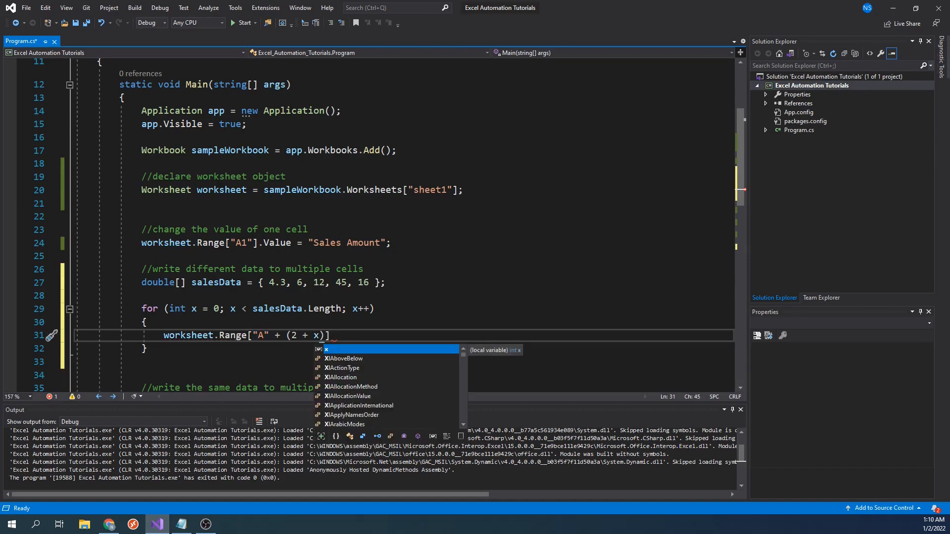
pyautogui.write('].Value = salesData')
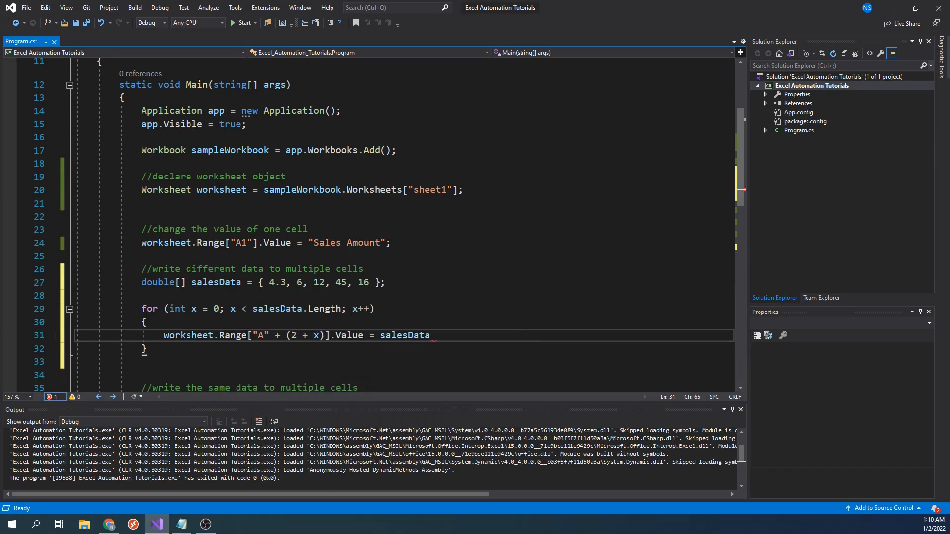
pyautogui.write('[x];')
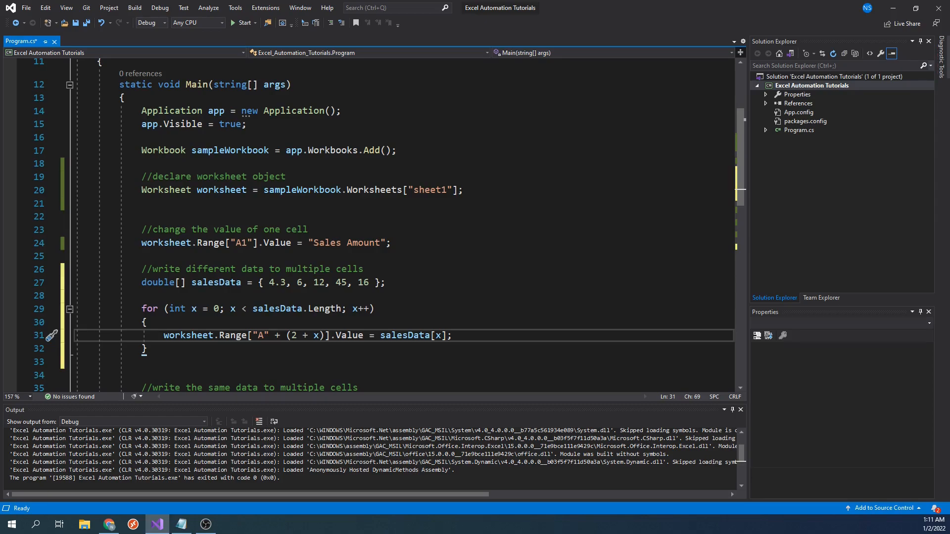
pyautogui.scroll(-3)
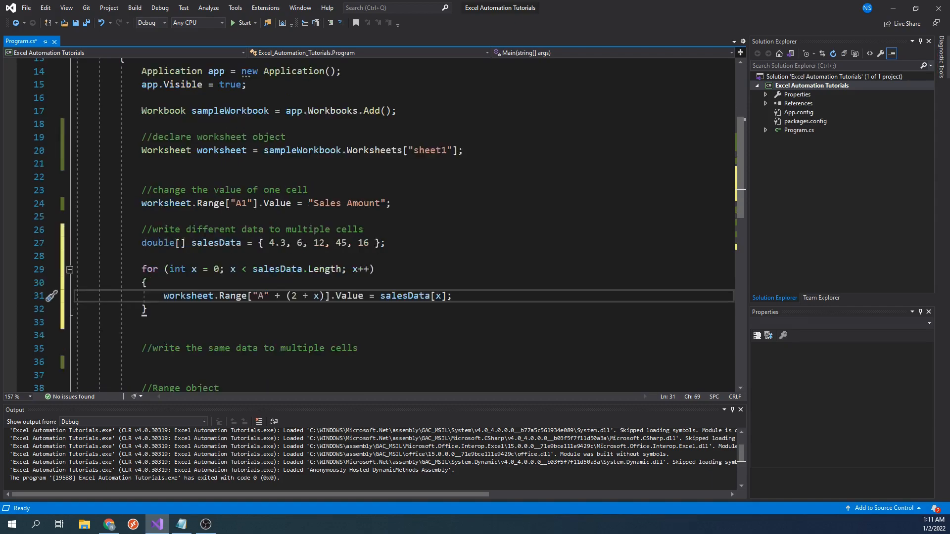
pyautogui.scroll(-3)
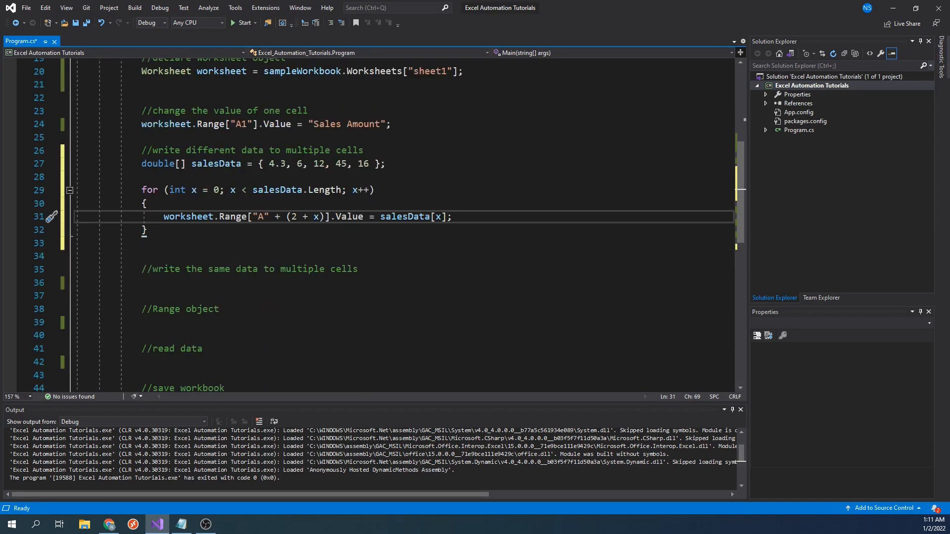
# - Run the program, check 4.3, 6, 12, 45 and 16 appear under Sales Amount, then close Excel
pyautogui.click(244, 22)
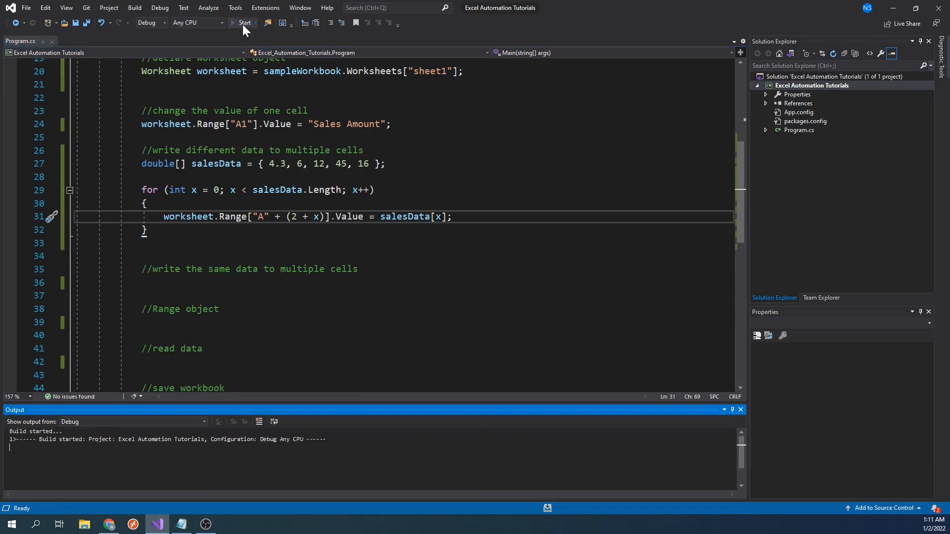
pyautogui.click(244, 22)
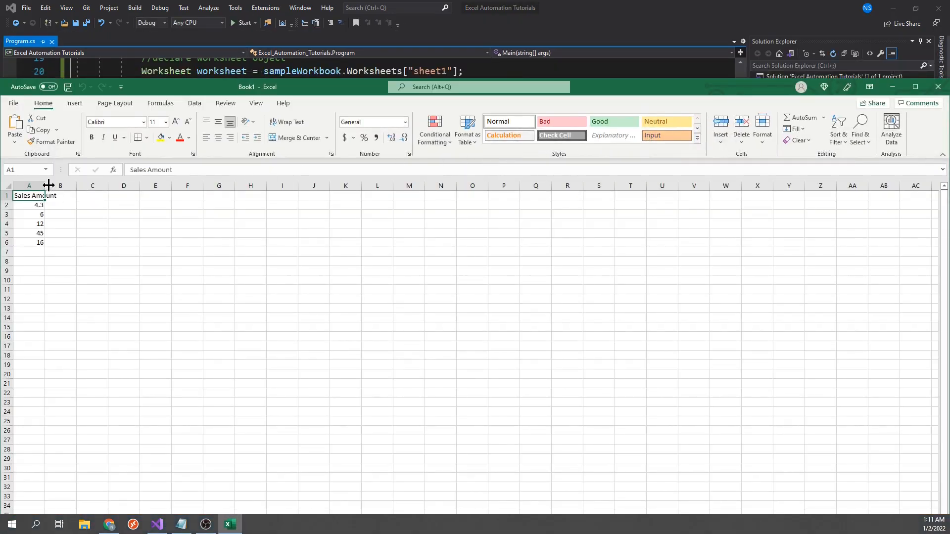
pyautogui.click(54, 232)
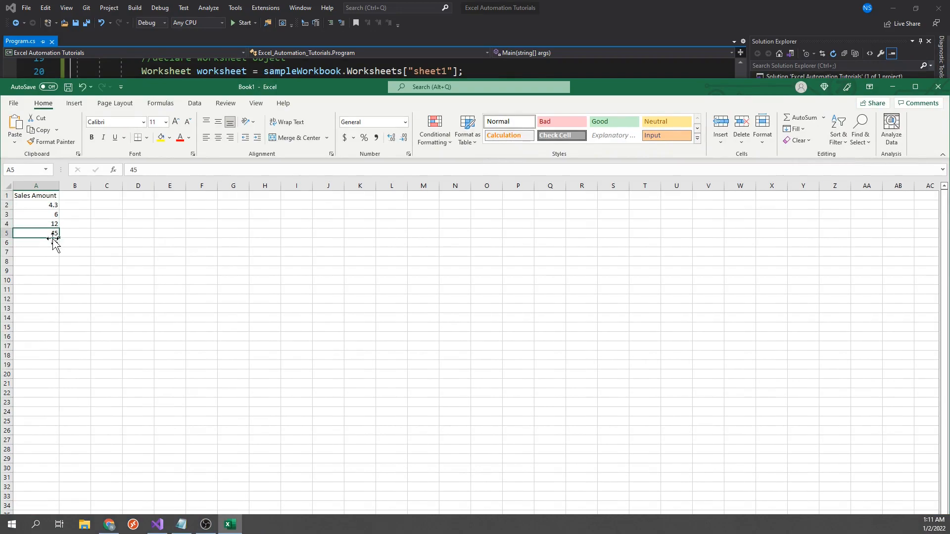
pyautogui.write('16')
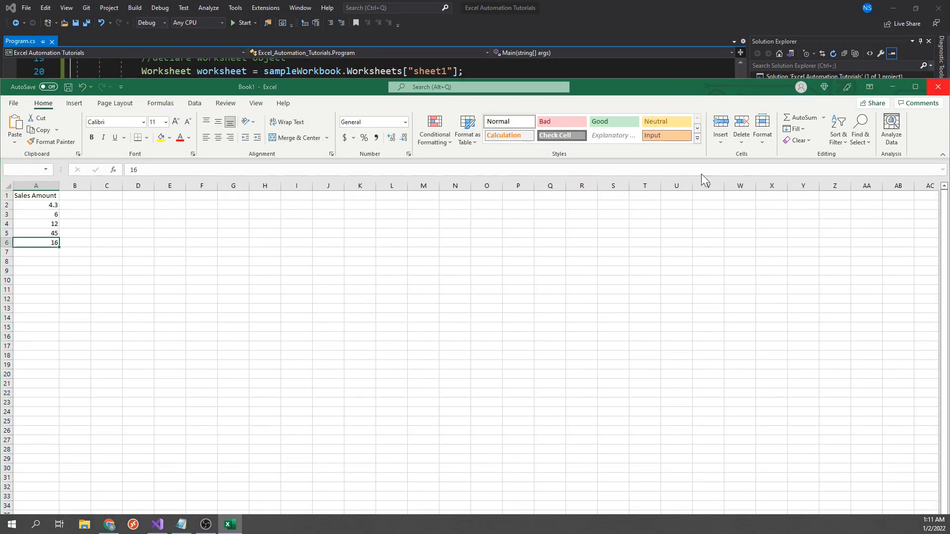
pyautogui.click(156, 524)
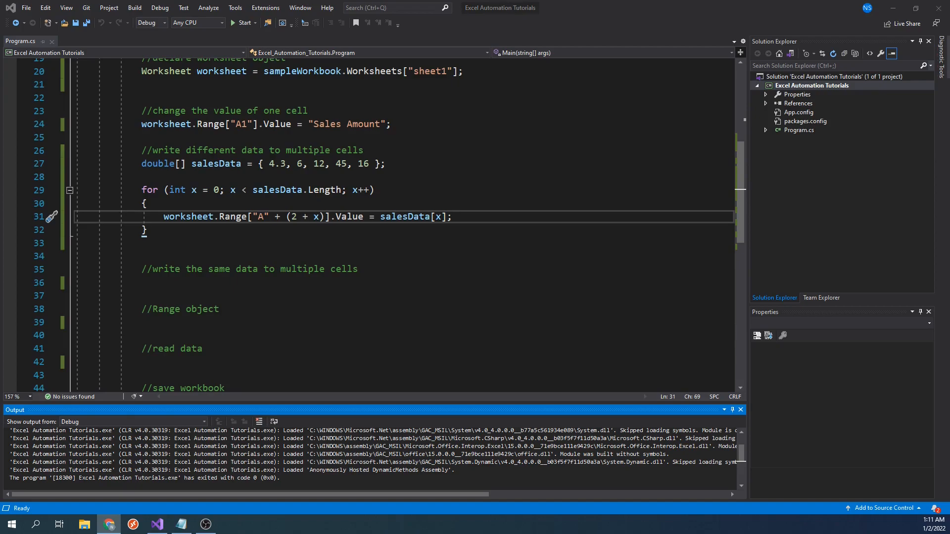
# - Add worksheet.Range["B2:B6"].Value = "Sale"; under the write-the-same-data comment
pyautogui.write('worksheet.')
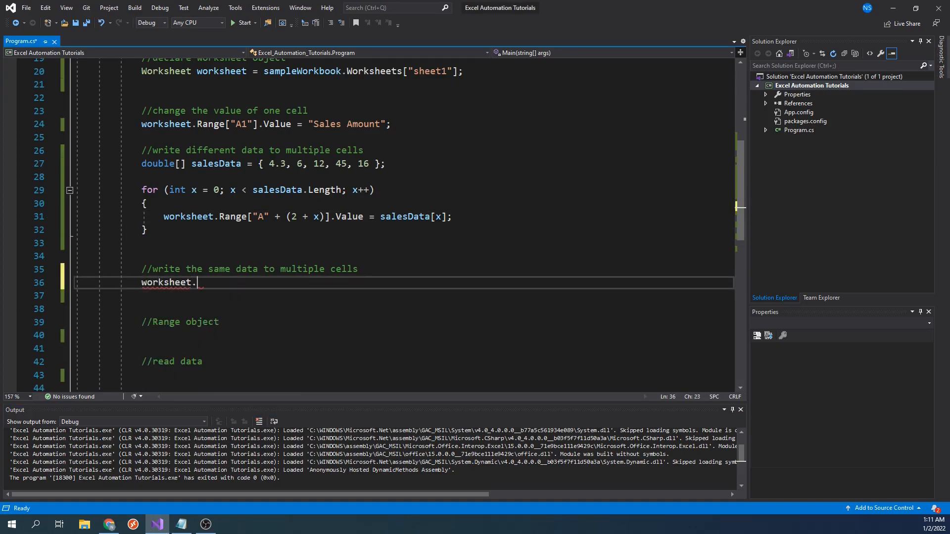
pyautogui.write('Range[]')
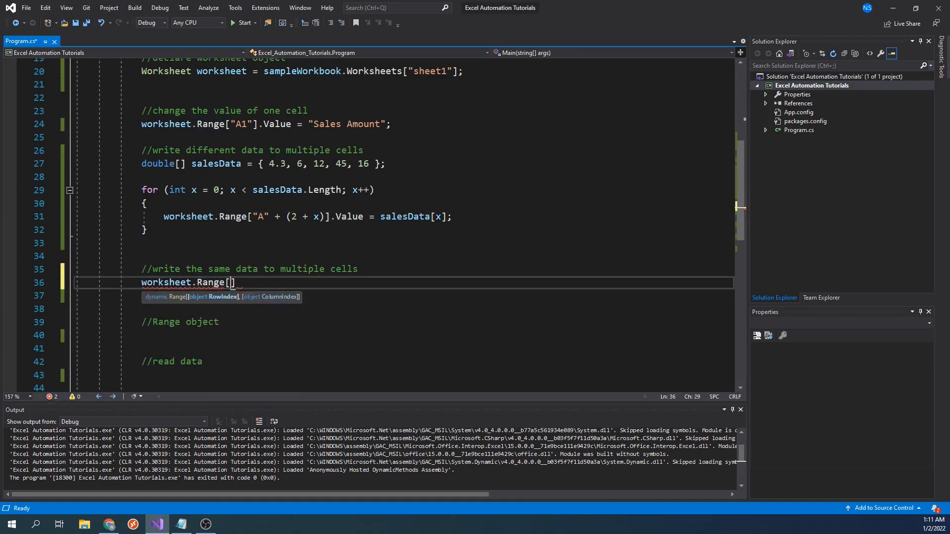
pyautogui.write('B2:"')
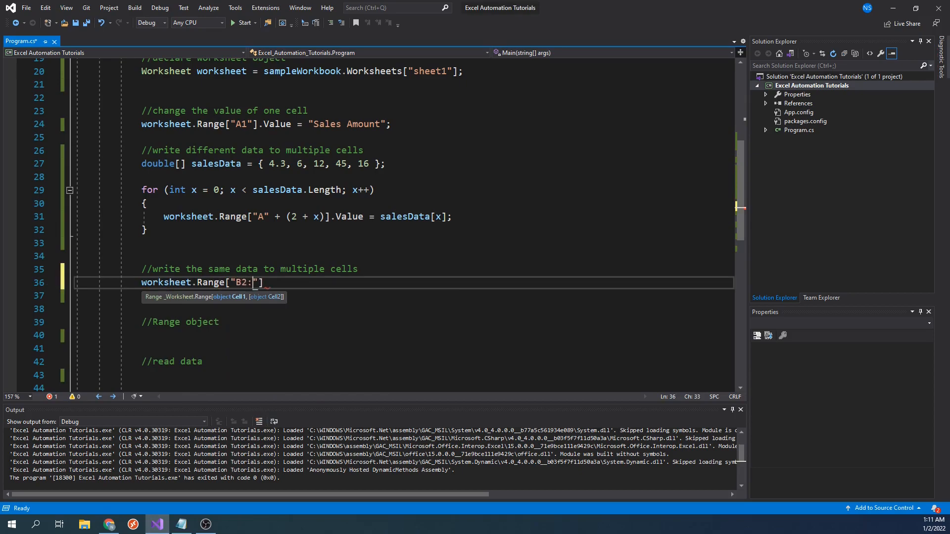
pyautogui.write('B6')
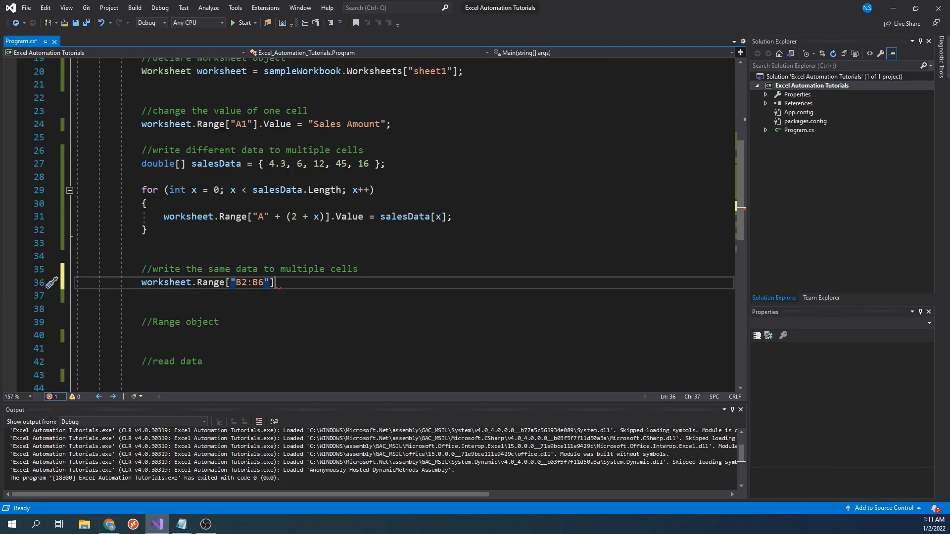
pyautogui.write('.Value')
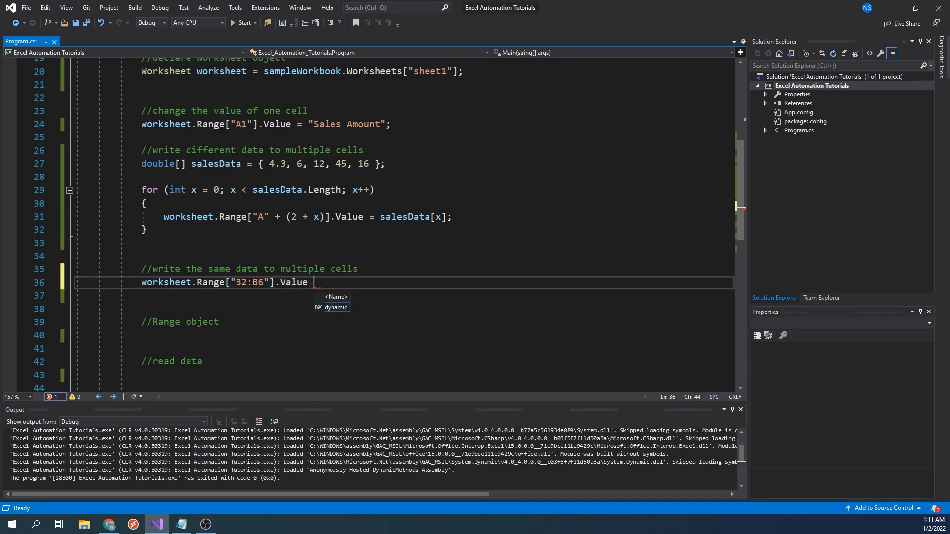
pyautogui.write('= "Sale"')
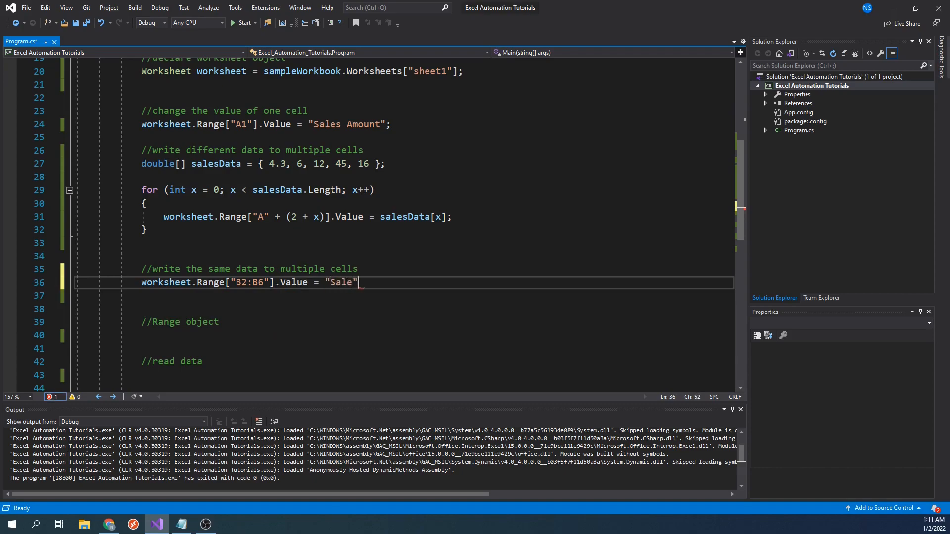
pyautogui.write(';')
pyautogui.write('worksheet.Range["B1"].Value = "')
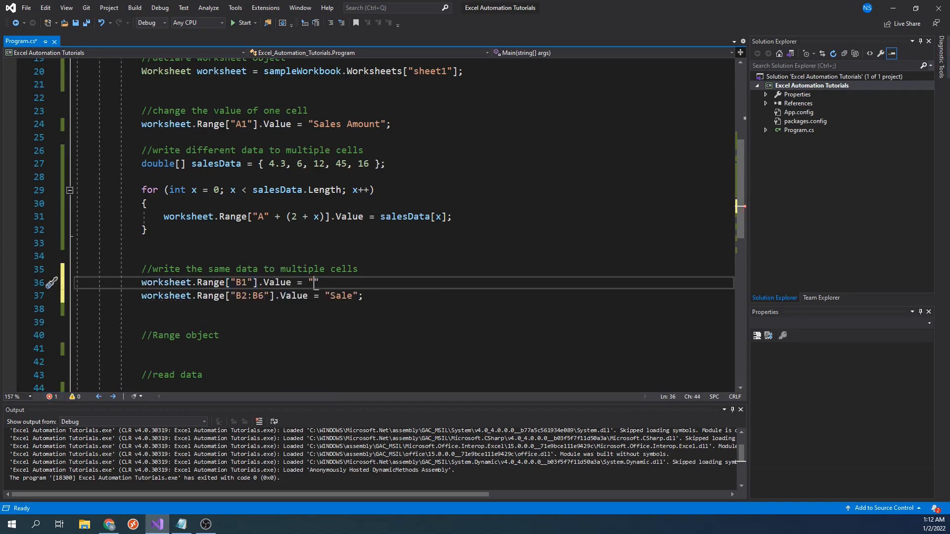
# - Add worksheet.Range["B1"].Value = "Transaction Type"; for the column header
pyautogui.write('Transaction T')
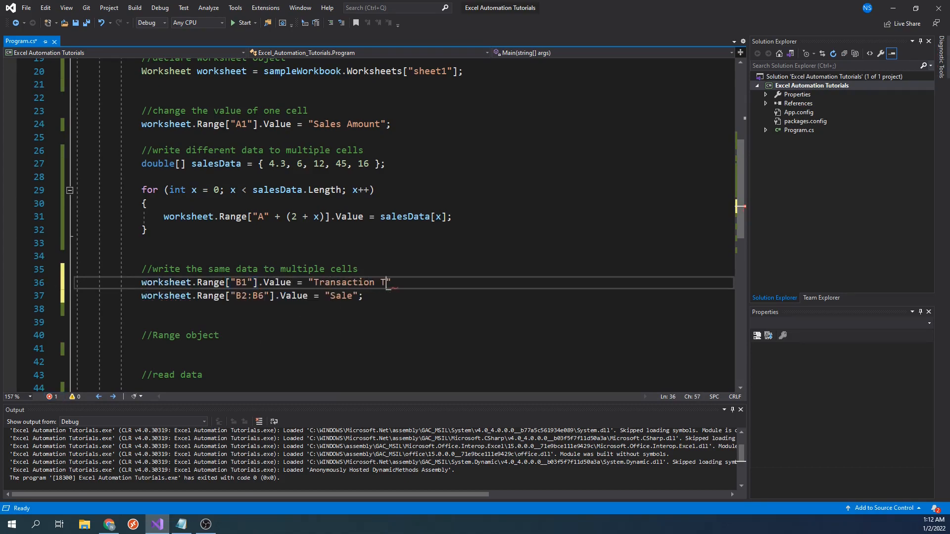
pyautogui.write('ype";')
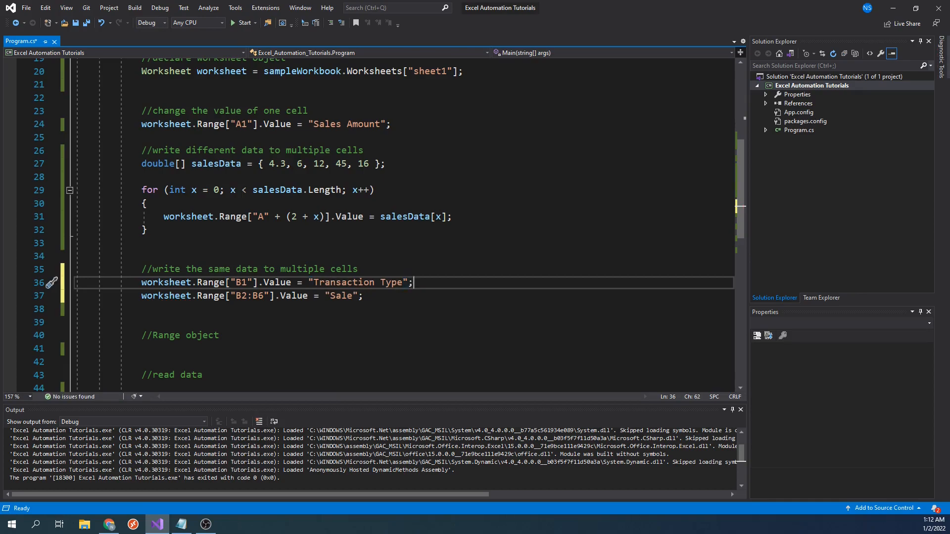
pyautogui.moveTo(369, 60)
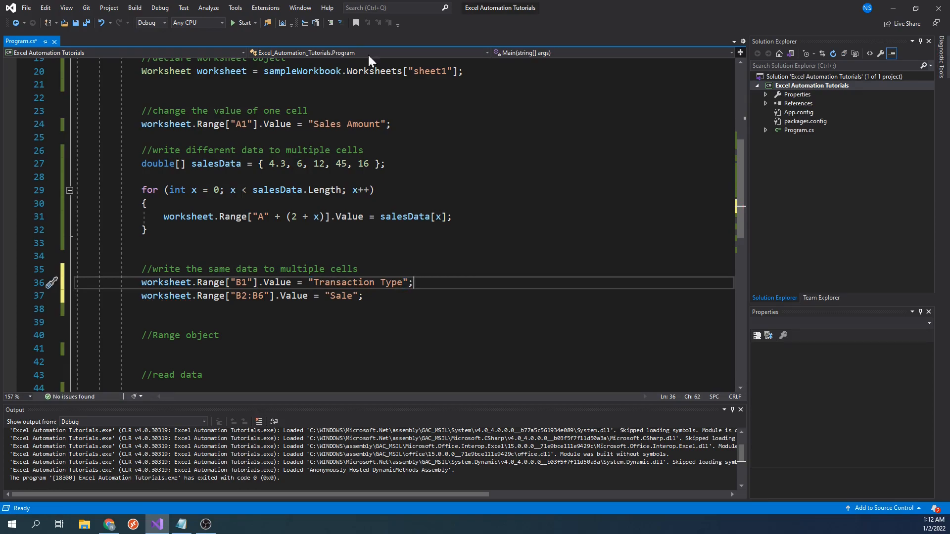
# - Run the program, widen column A, verify Transaction Type and Sale in column B, then close Excel
pyautogui.click(244, 23)
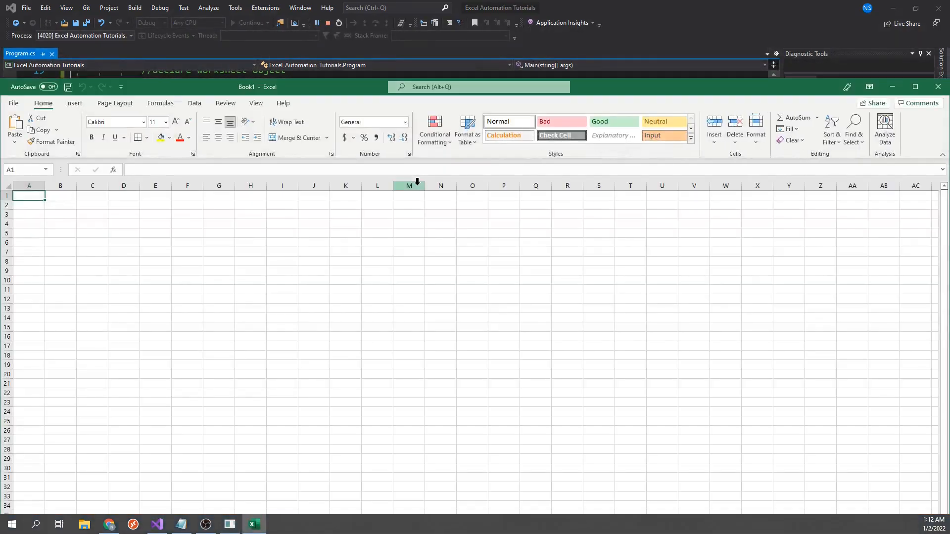
pyautogui.click(246, 22)
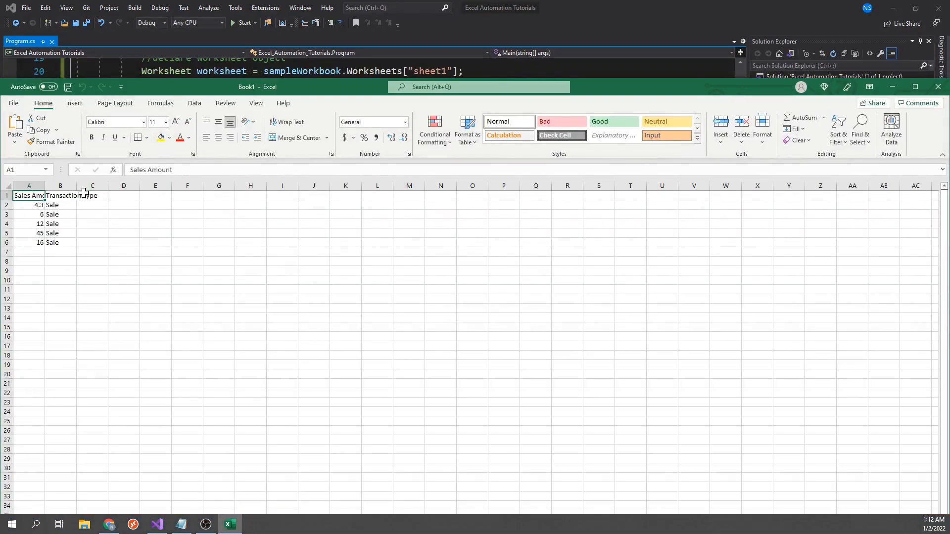
pyautogui.moveTo(77, 185); pyautogui.dragTo(95, 185)
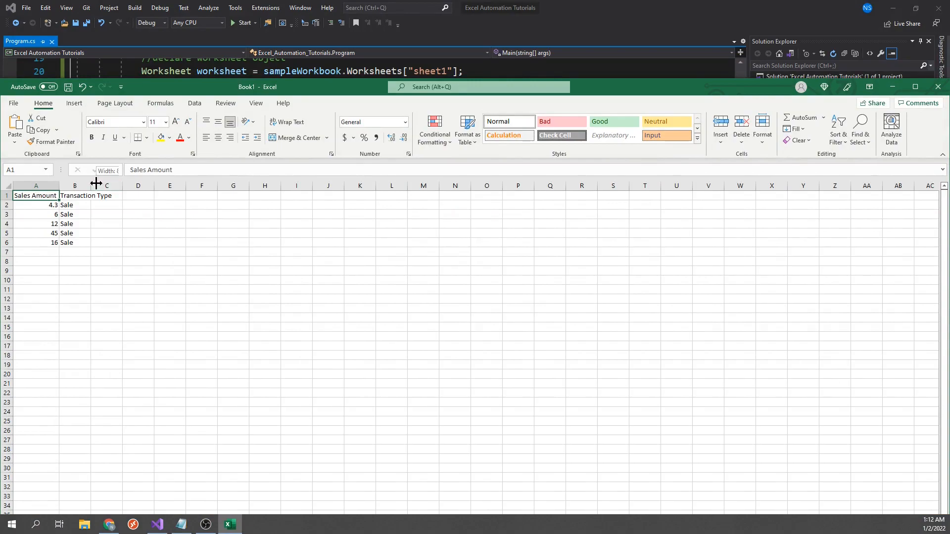
pyautogui.click(130, 224)
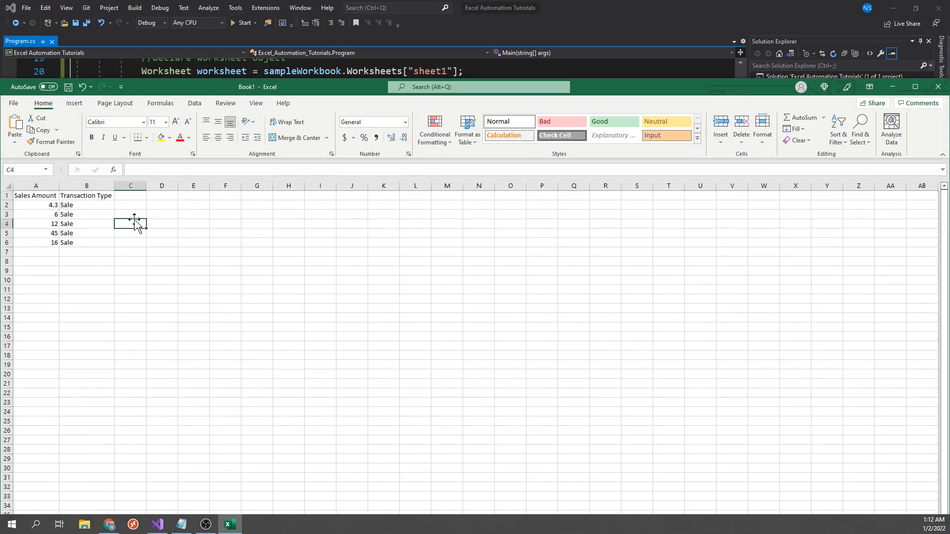
pyautogui.moveTo(938, 87)
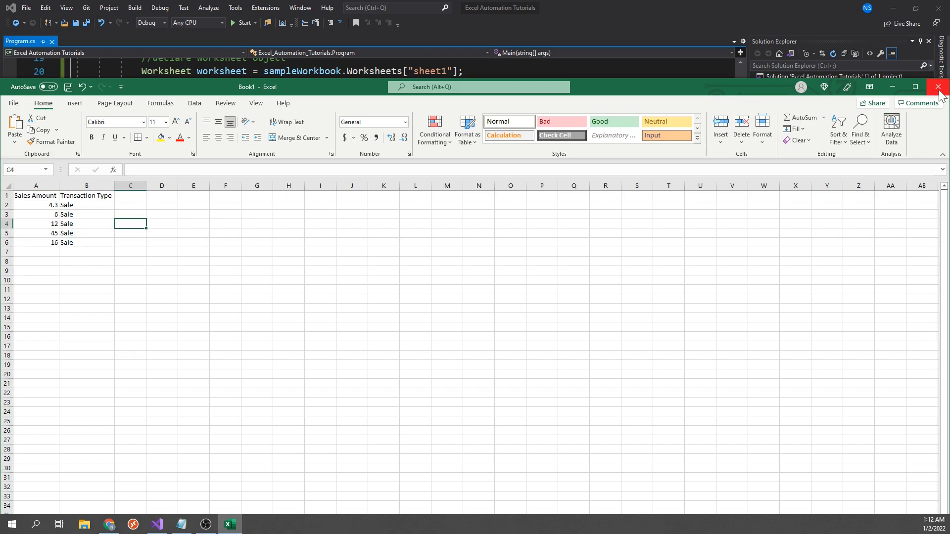
pyautogui.click(936, 87)
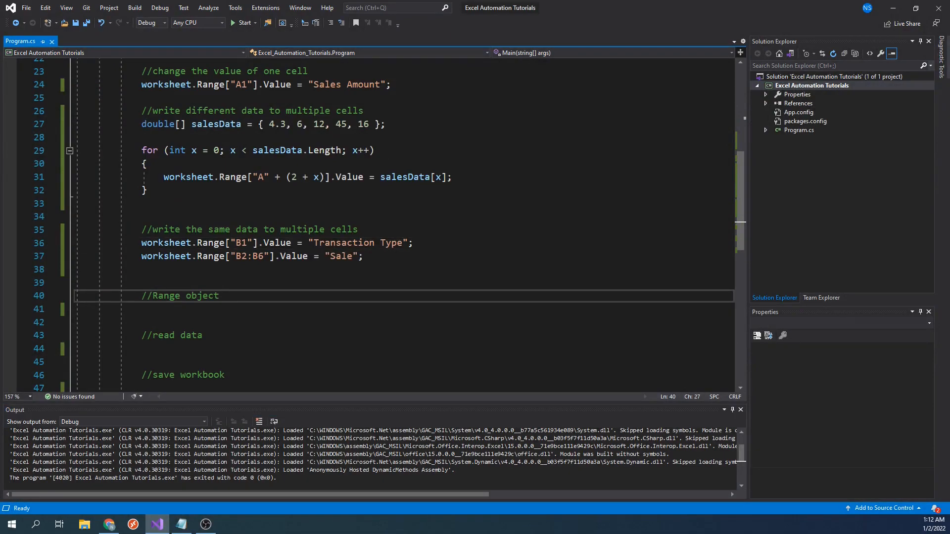
# - Add Range range = worksheet.Range["A2:A6"]; and range.Value = "Test";
pyautogui.write('Range range = worksheet.Range[')
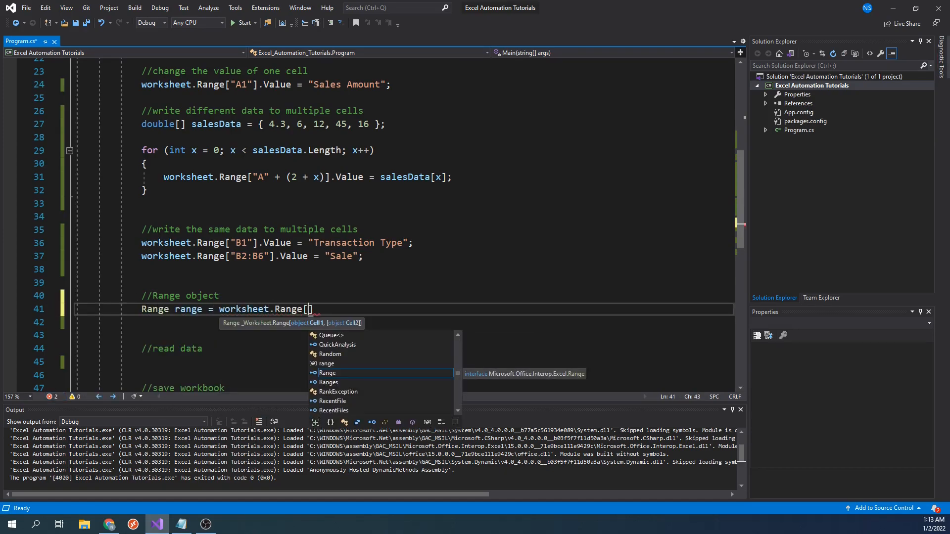
pyautogui.write('"A2:A6"')
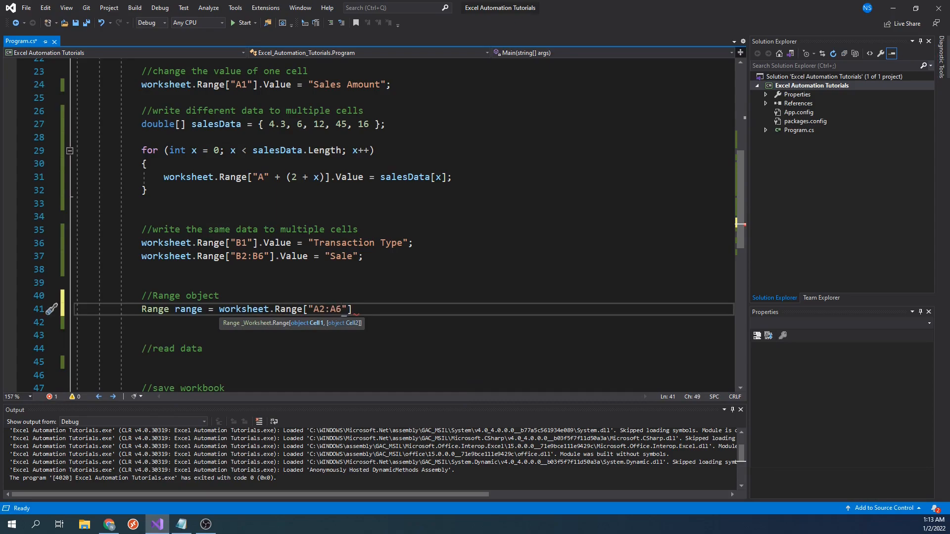
pyautogui.write('range.V')
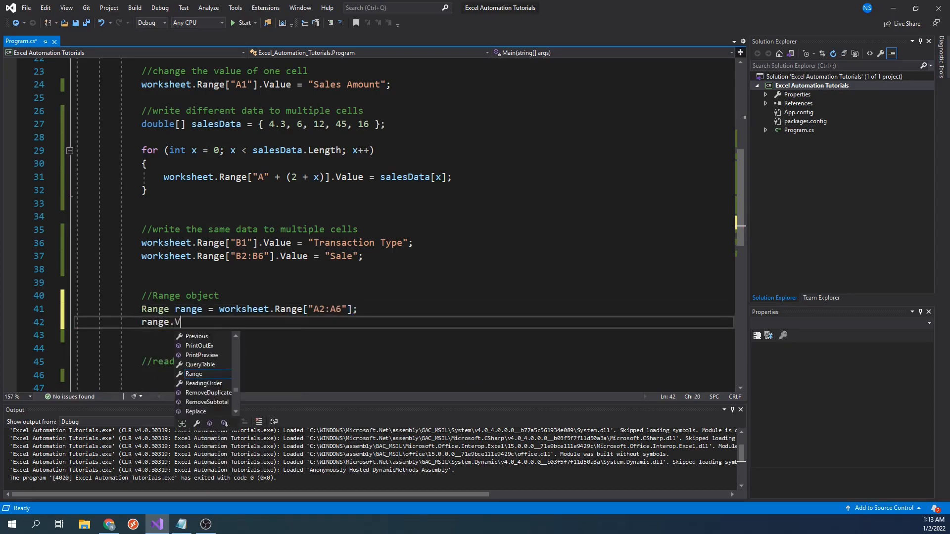
pyautogui.write('alue =')
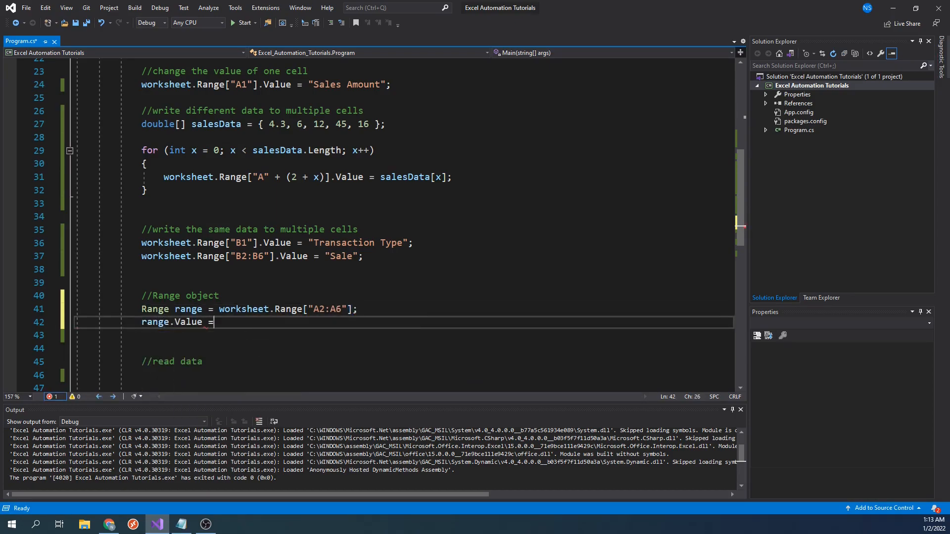
pyautogui.write('"Te"')
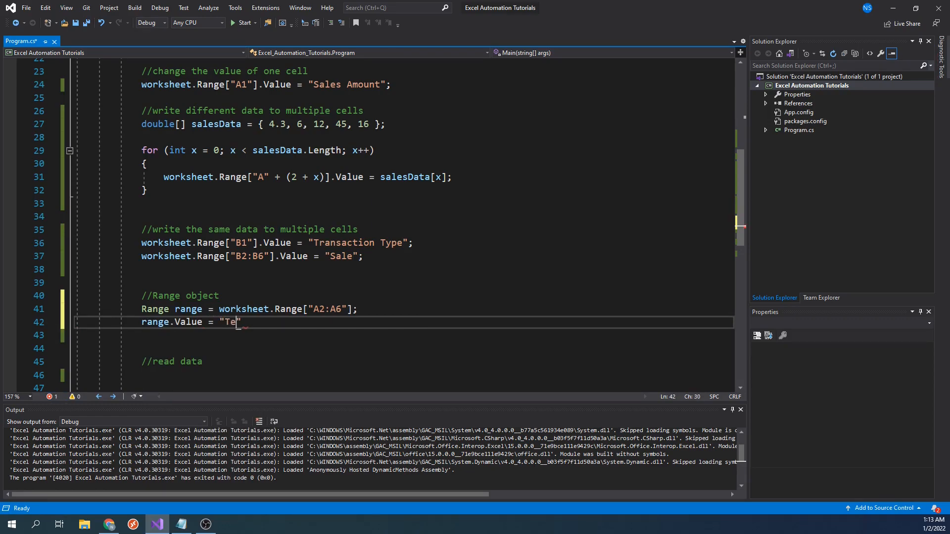
pyautogui.write('st";')
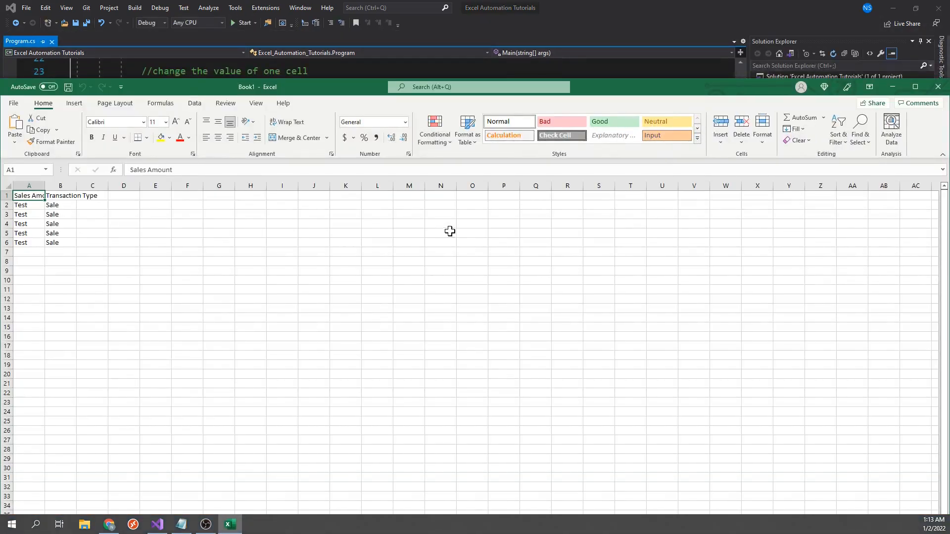
# - Close the generated workbook after confirming A2 to A6 read Test
pyautogui.click(61, 224)
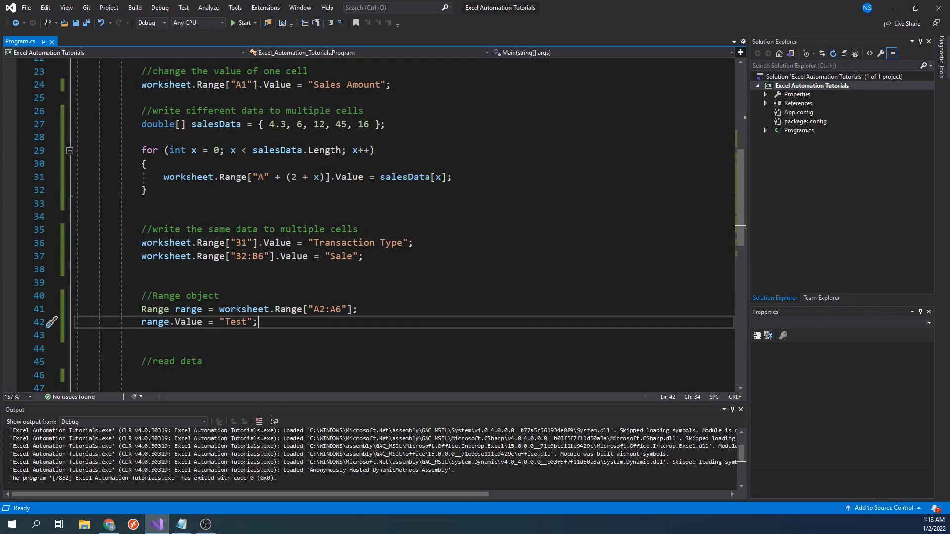
# - Read worksheet.Range["A2"].Value into string cellData and write it with Console.WriteLine(cellData)
pyautogui.scroll(-3)
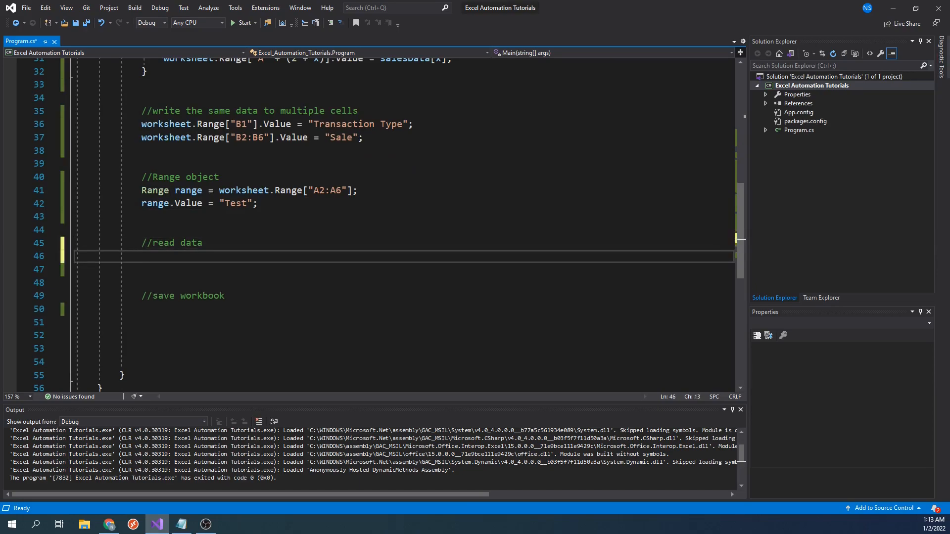
pyautogui.write('string cellData = ""')
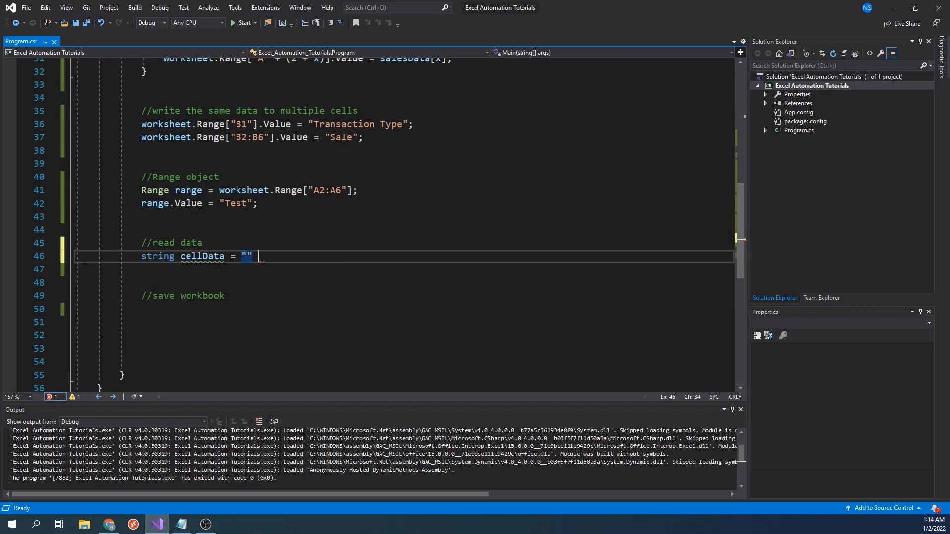
pyautogui.write('+ worksheet.Range["A2"]')
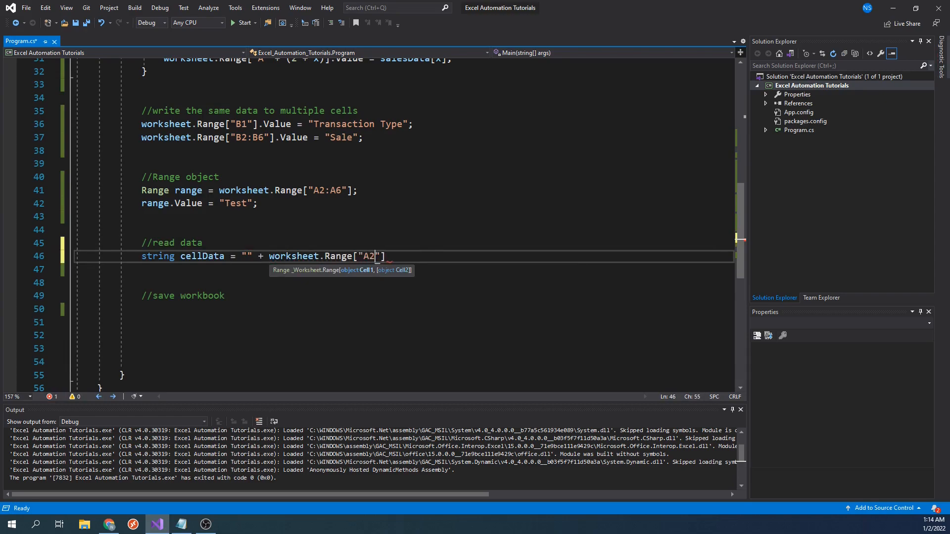
pyautogui.write('].Value;')
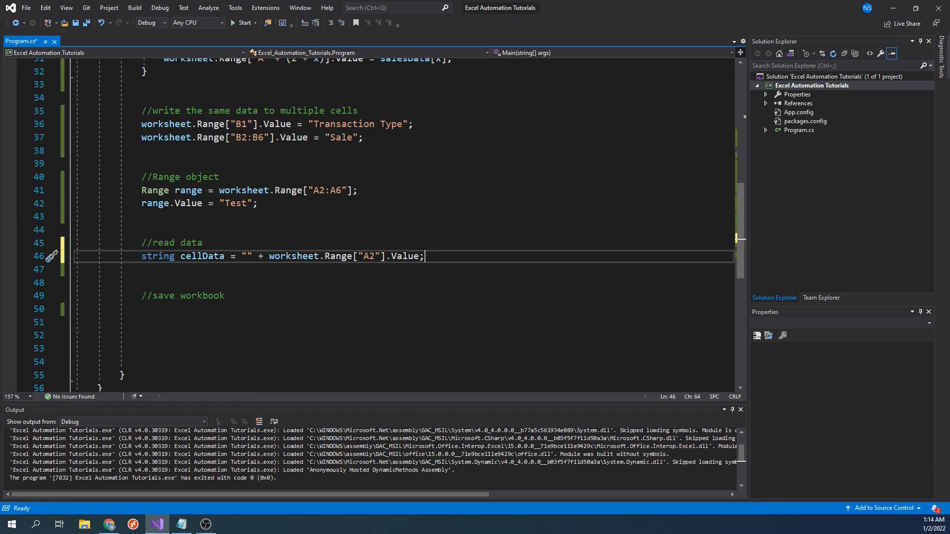
pyautogui.write('Co')
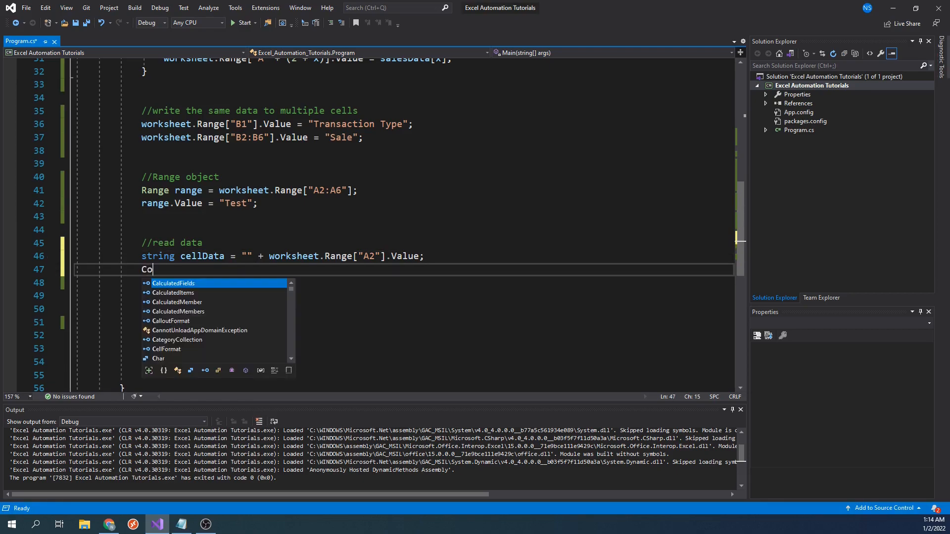
pyautogui.write('nsole.WriteLine(cellData')
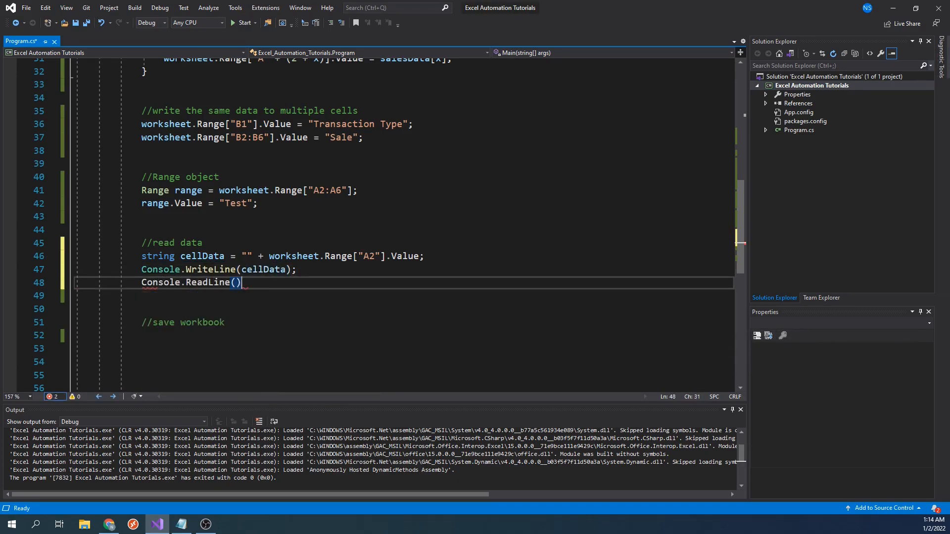
pyautogui.write(';')
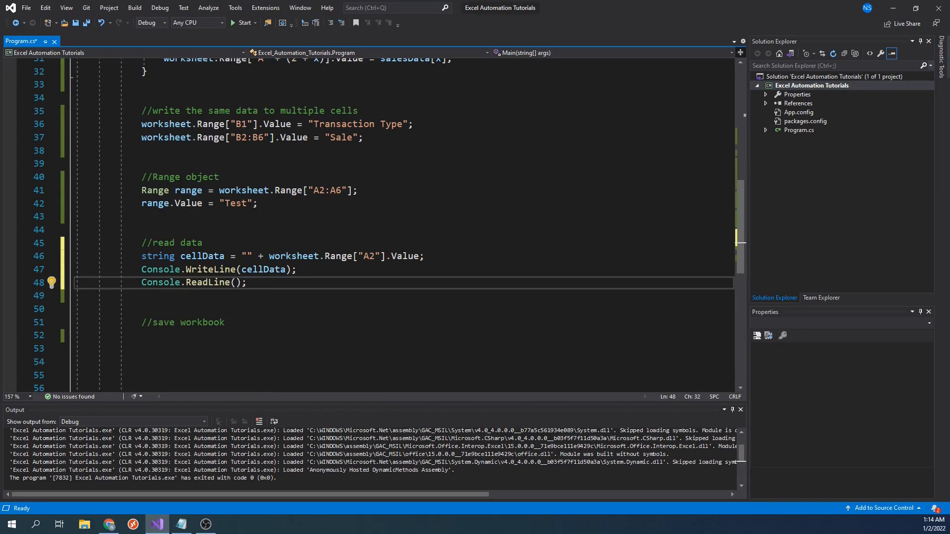
pyautogui.moveTo(322, 143)
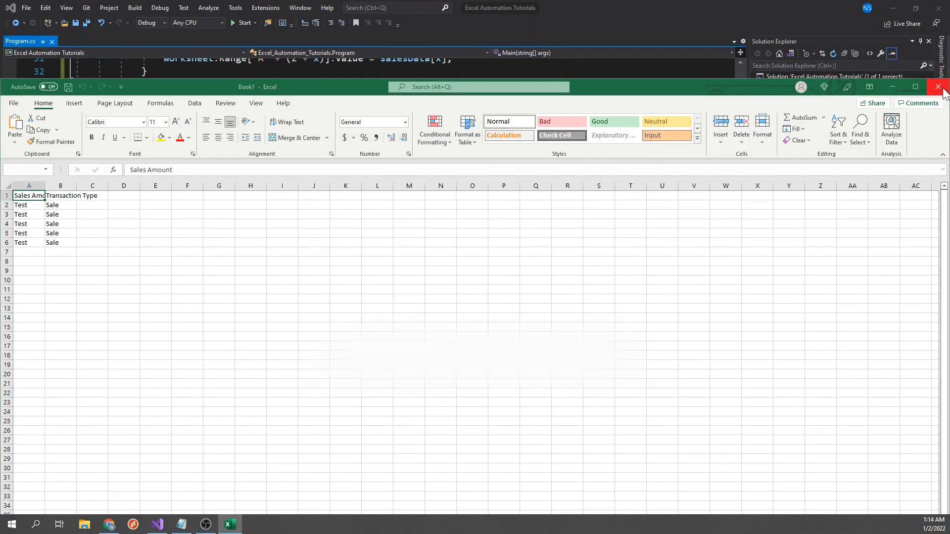
# - Close the generated Book1 workbook showing Test in column A and Sale in column B
pyautogui.click(939, 87)
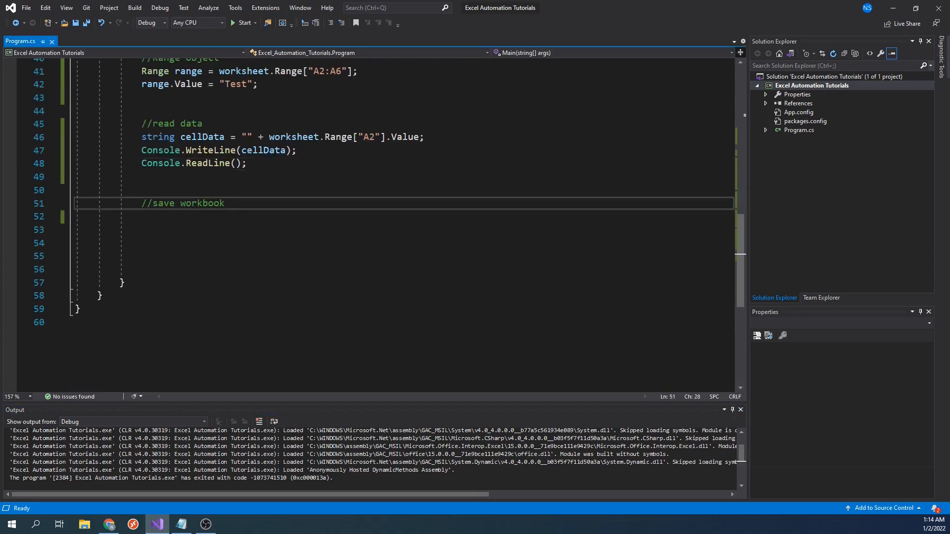
# - Save the workbook as @"C:\Users\nsebe\Documents\test.xlsx" and comment out Console.ReadLine()
pyautogui.write('sampleWorkbook.SaveAs();')
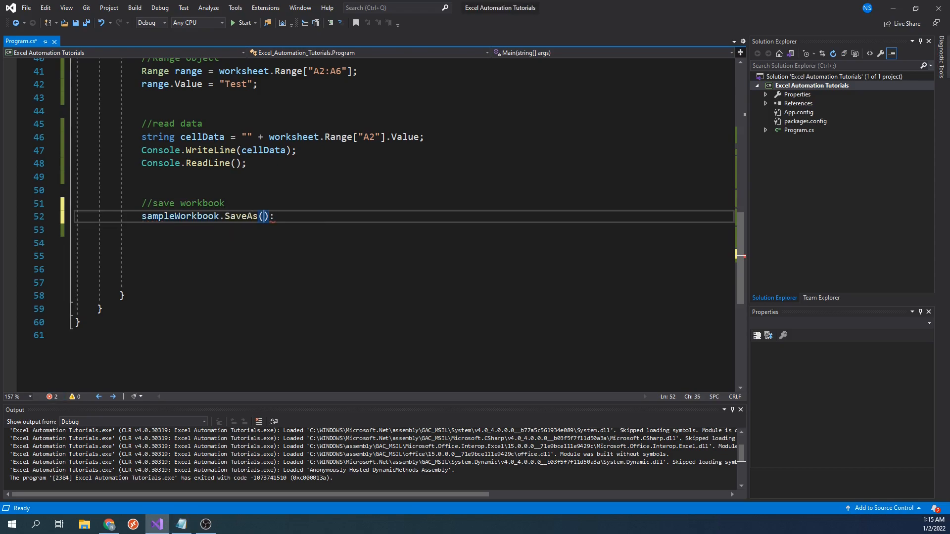
pyautogui.write('@"C:\\Users\\nsebe\\Documents\\test.xlsx"')
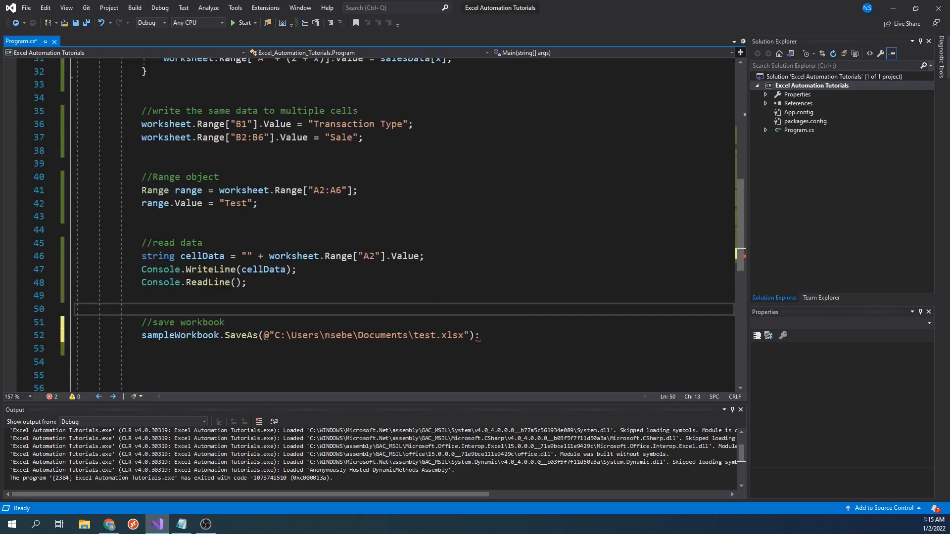
pyautogui.write('//')
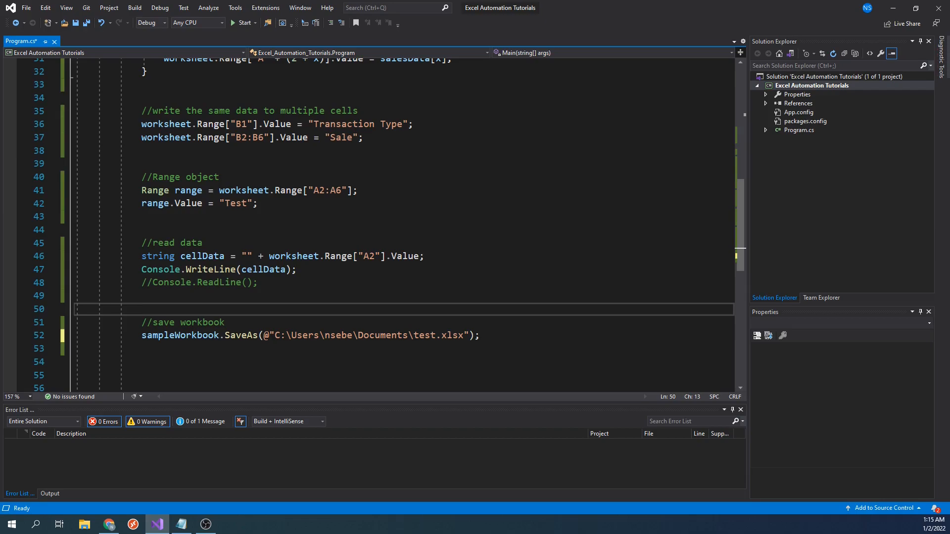
# - Run the program so it saves test.xlsx and exits with code 0
pyautogui.click(242, 23)
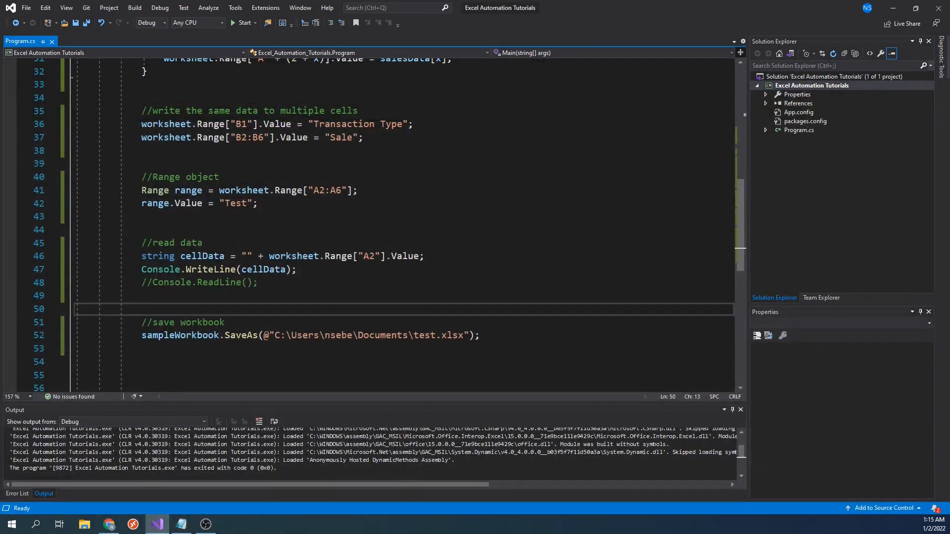
pyautogui.click(142, 309)
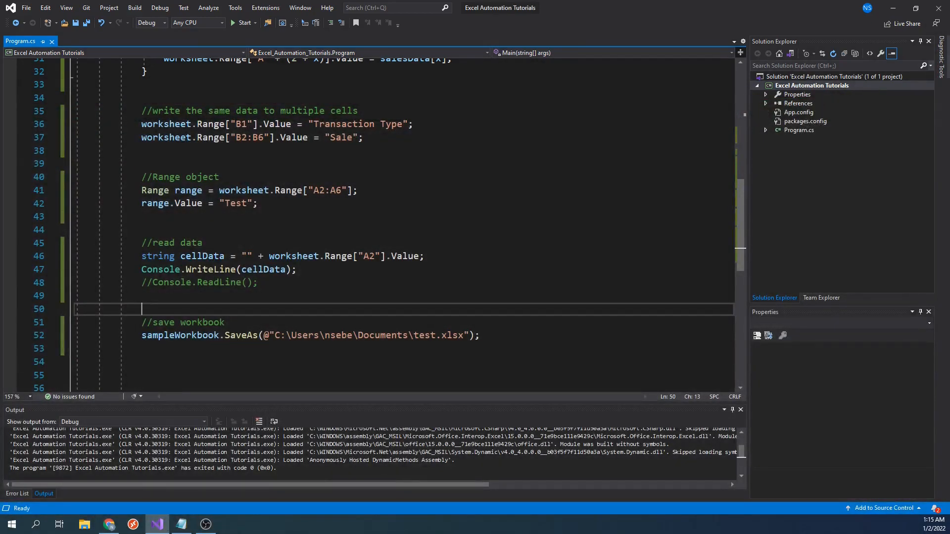